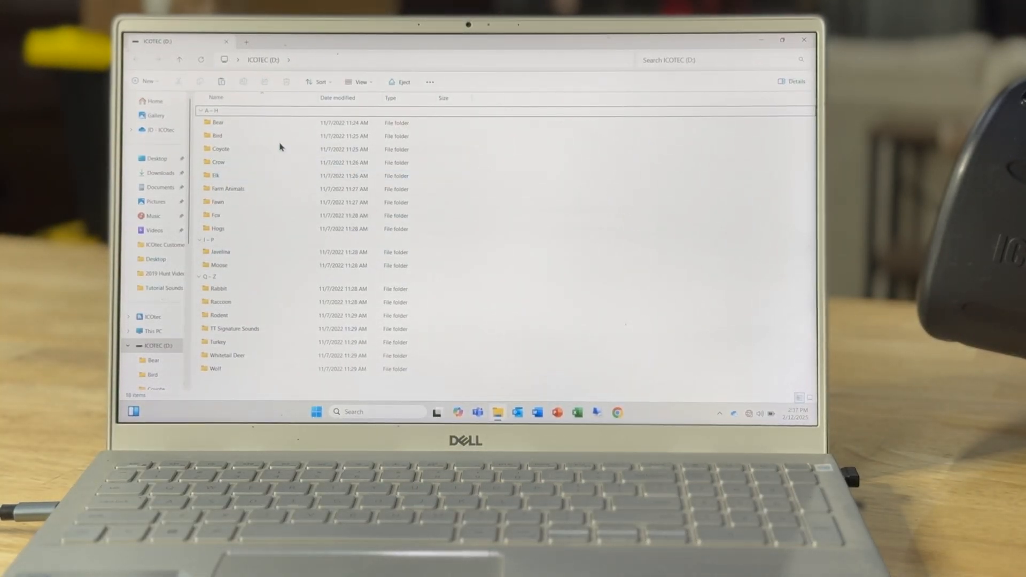
# Step: Select the Coyote folder on ICOTEC (D:) and close the card's folder listing
pyautogui.click(216, 175)
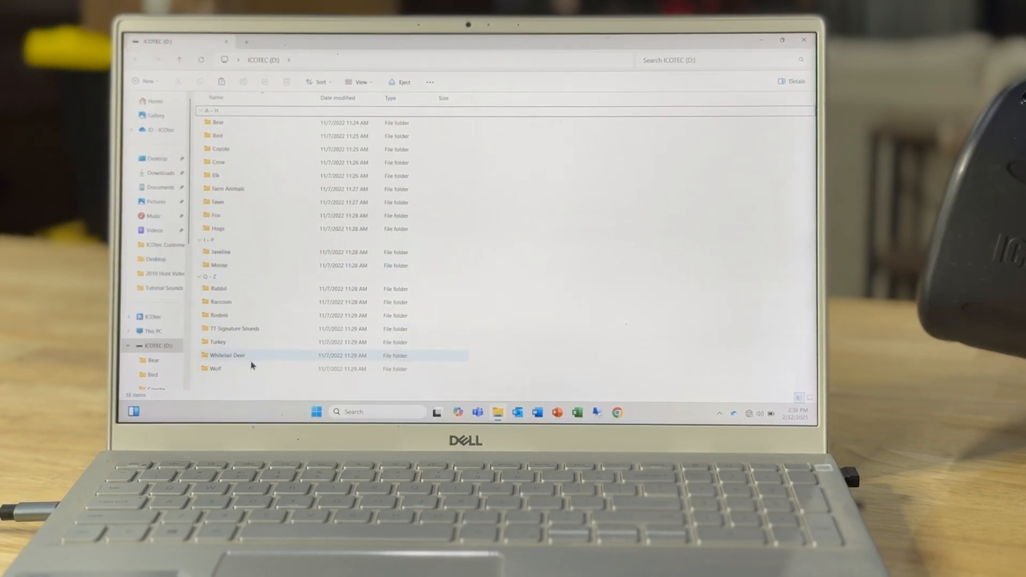
pyautogui.click(220, 149)
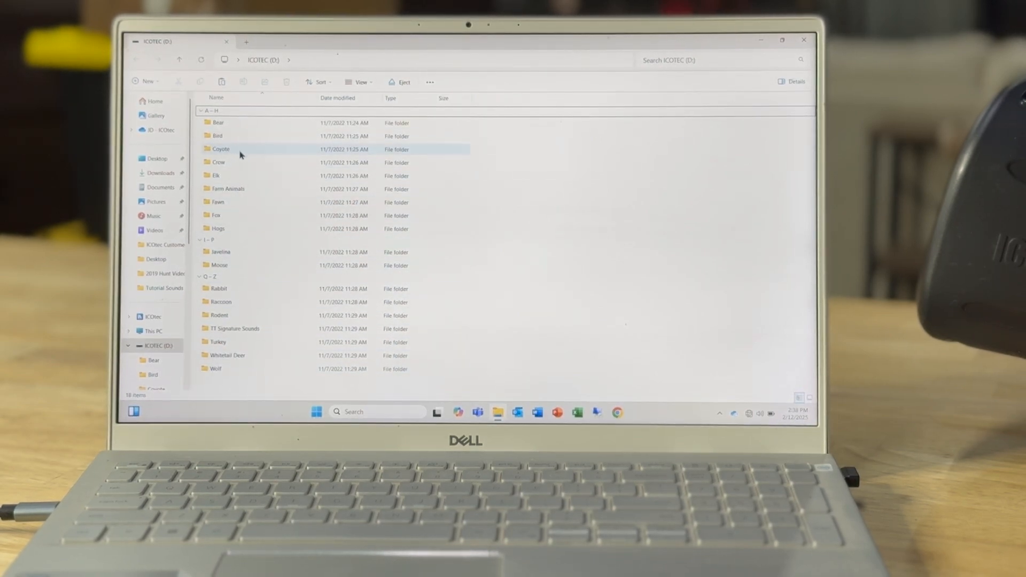
pyautogui.doubleClick(221, 150)
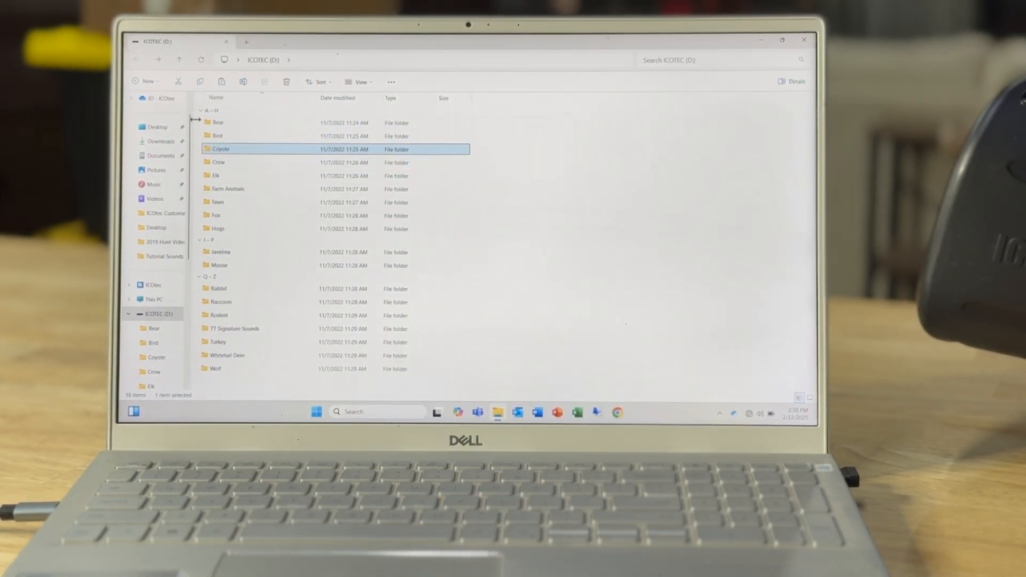
pyautogui.press('ctrl+a')
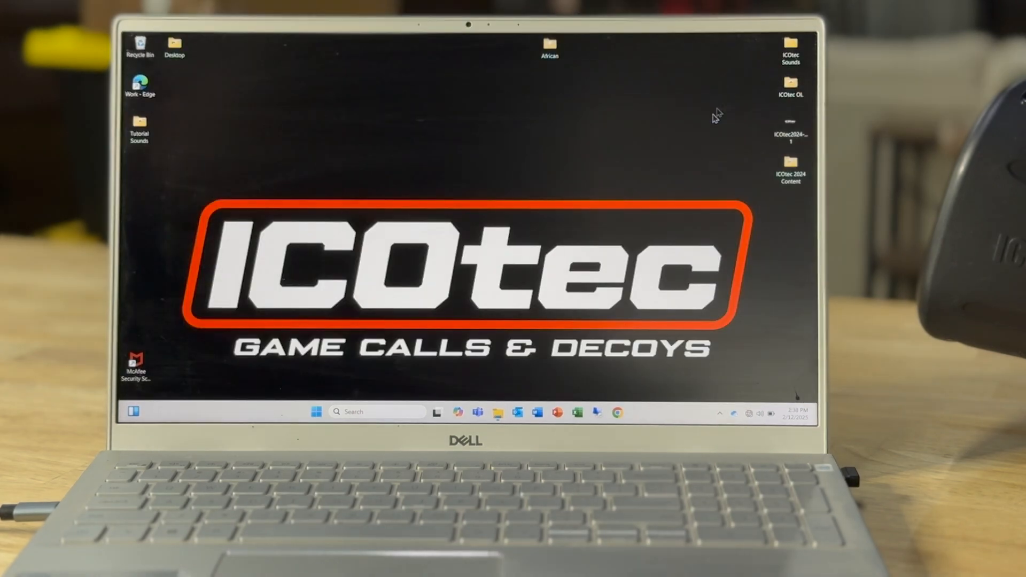
# Step: Cancel the copy of card items into the desktop ICO Backup folder at 4% and close it
pyautogui.rightClick(713, 117)
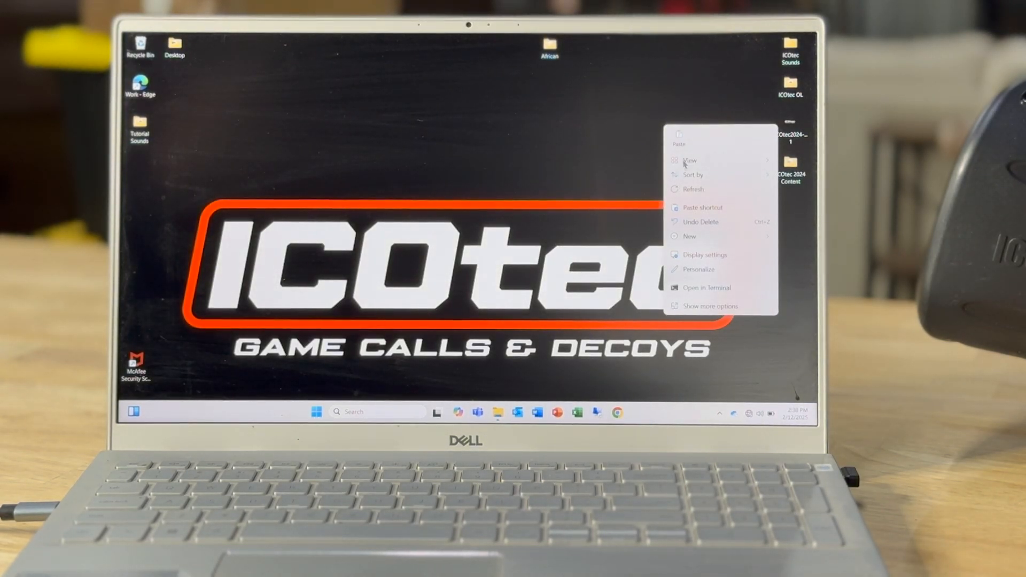
pyautogui.click(688, 236)
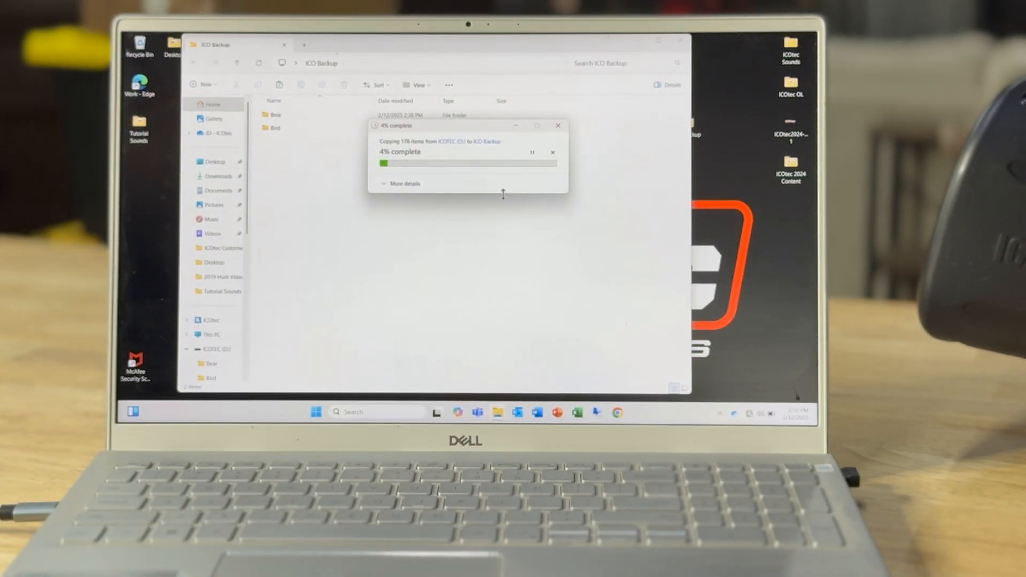
pyautogui.click(558, 125)
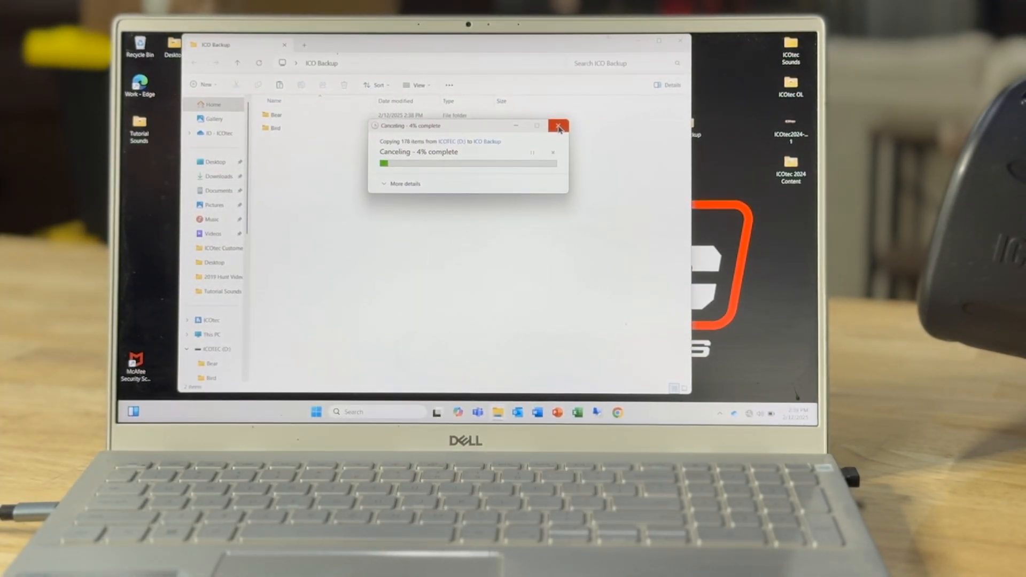
pyautogui.click(558, 127)
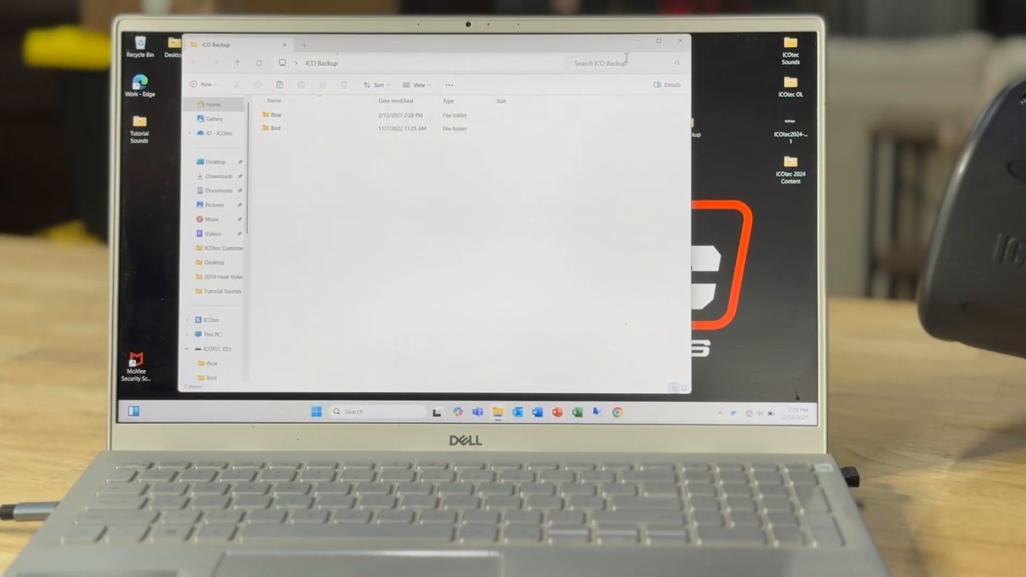
pyautogui.click(678, 40)
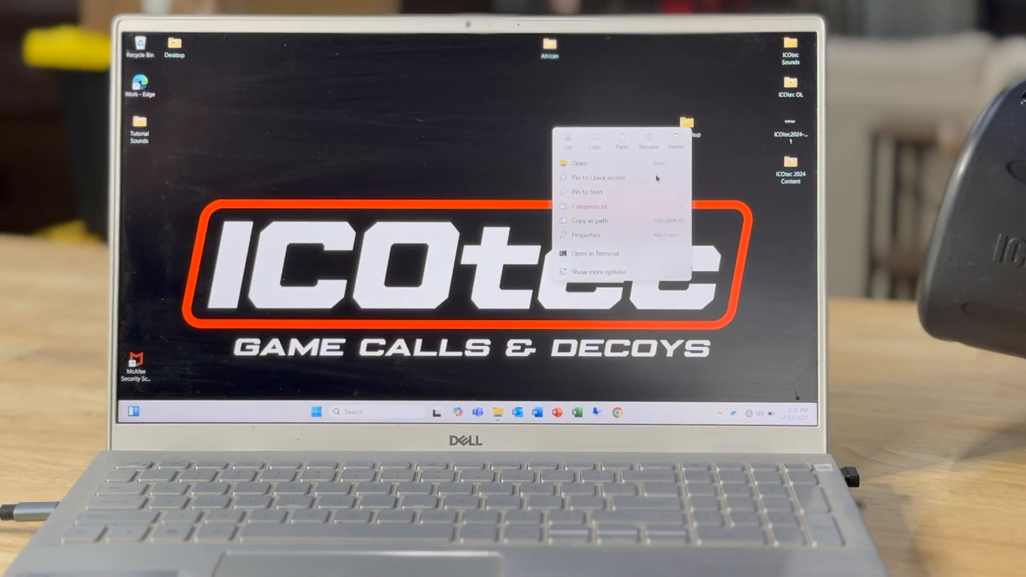
# Step: Select Bear, Elk, Javelina, Moose, Turkey, Whitetail Deer and Wolf on ICOTEC (D:)
pyautogui.click(579, 162)
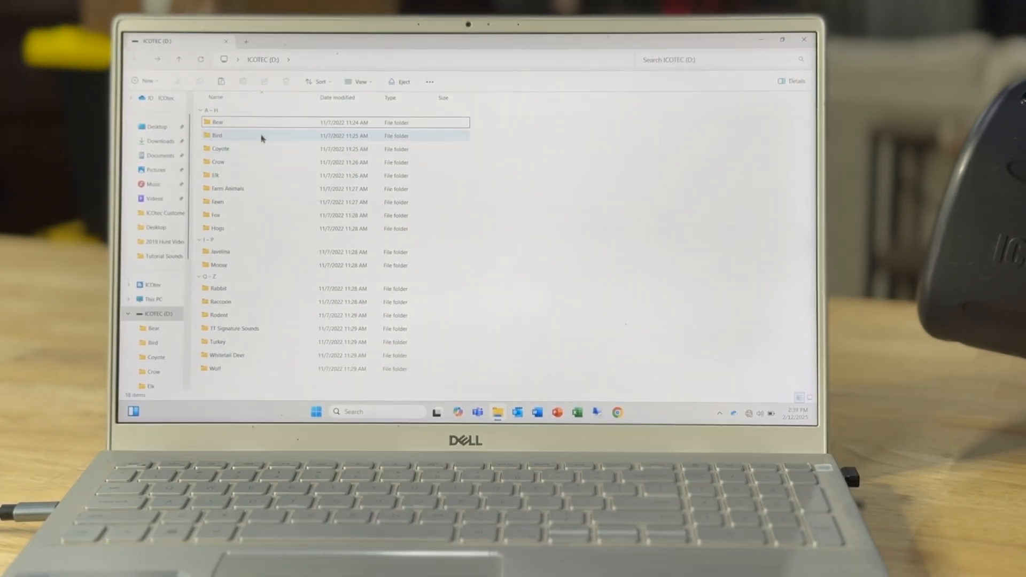
pyautogui.click(217, 122)
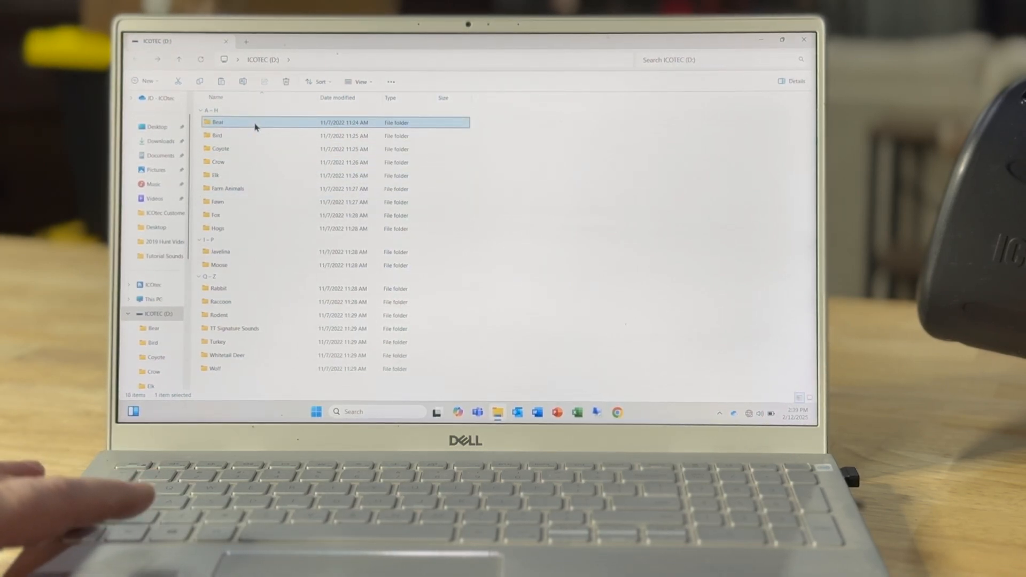
pyautogui.click(215, 174)
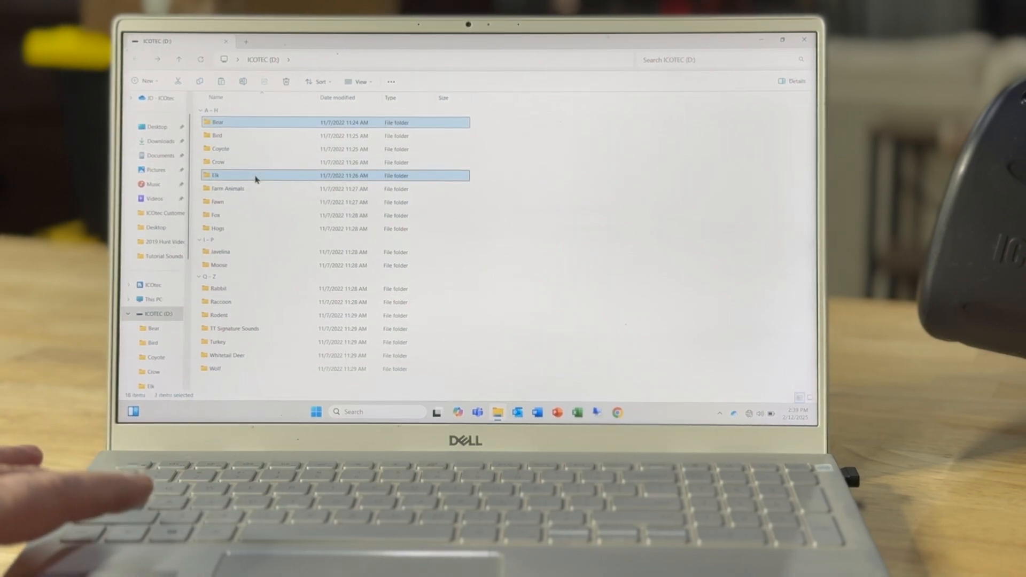
pyautogui.click(220, 252)
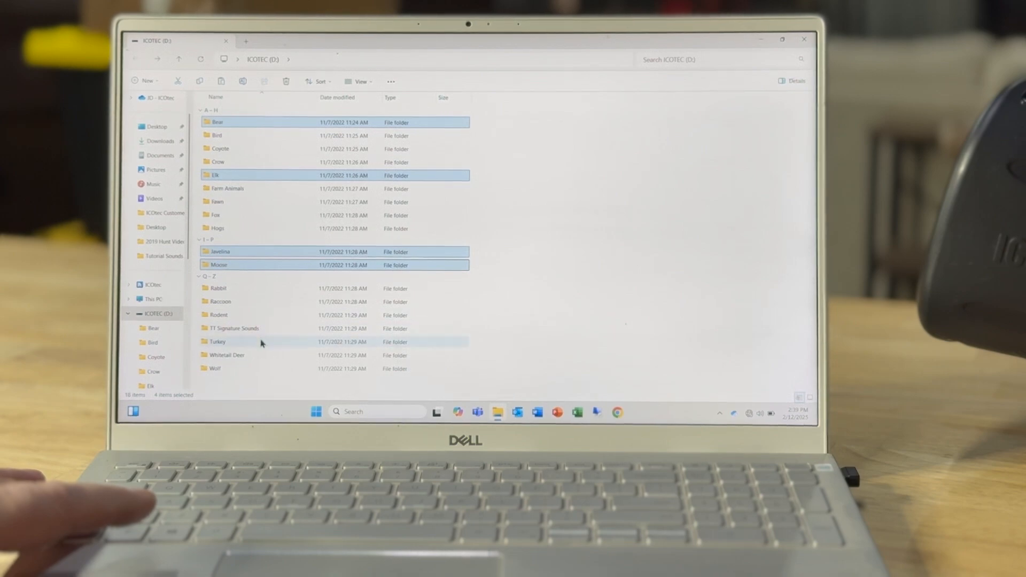
pyautogui.click(214, 368)
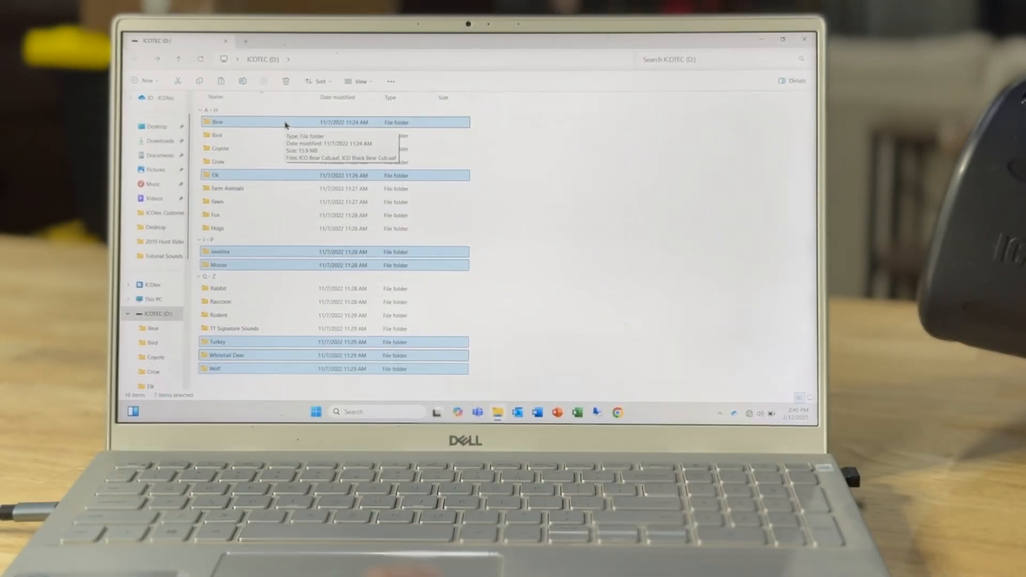
# Step: Delete the seven selected animal folders and confirm permanent deletion
pyautogui.rightClick(217, 122)
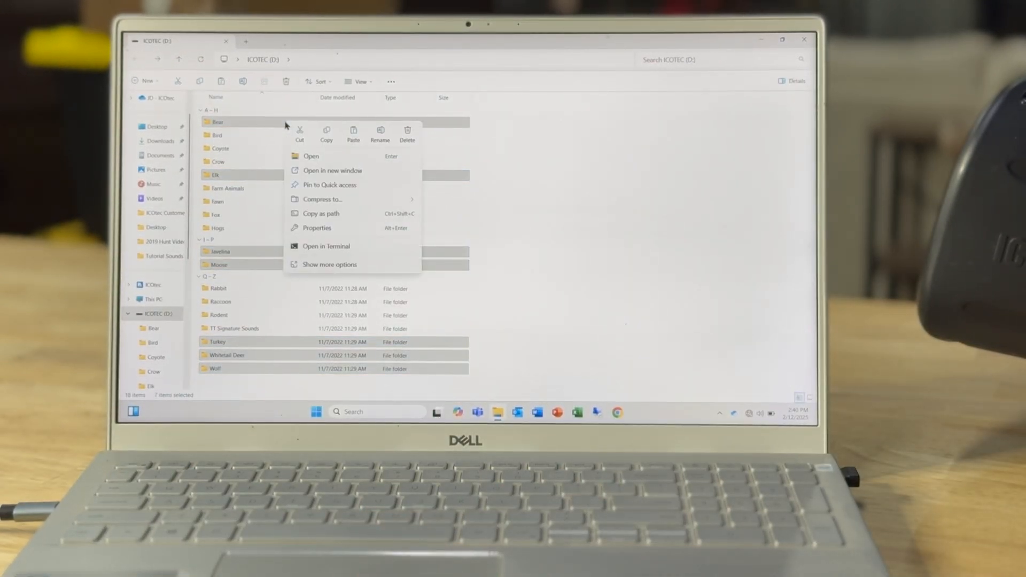
pyautogui.click(407, 131)
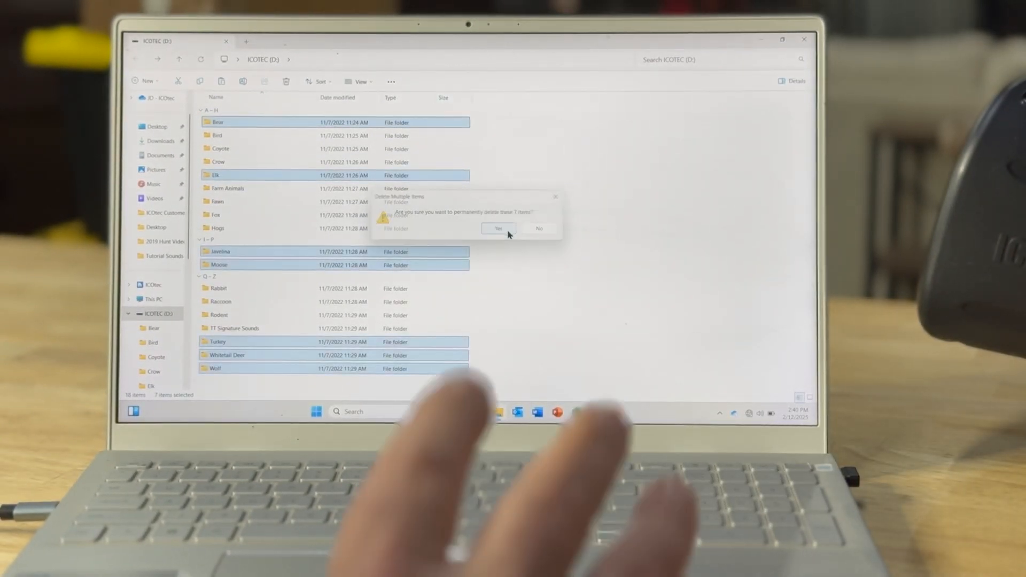
pyautogui.click(498, 229)
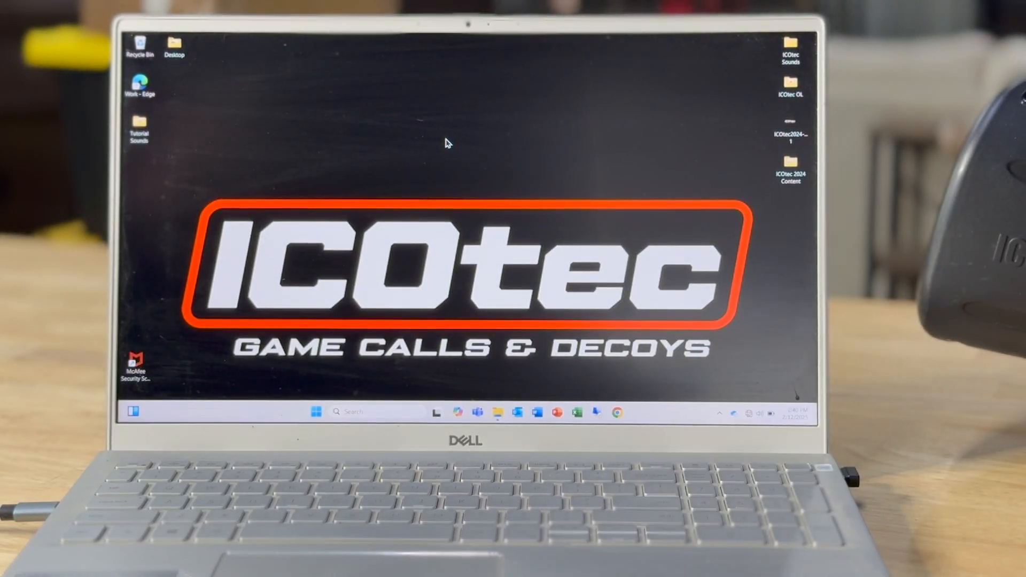
pyautogui.moveTo(776, 62)
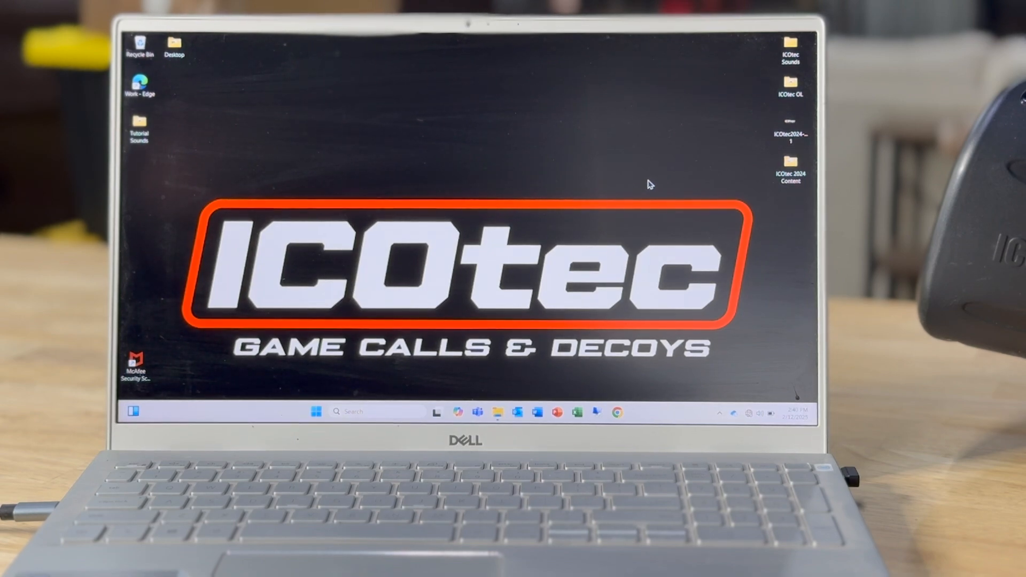
pyautogui.moveTo(583, 161)
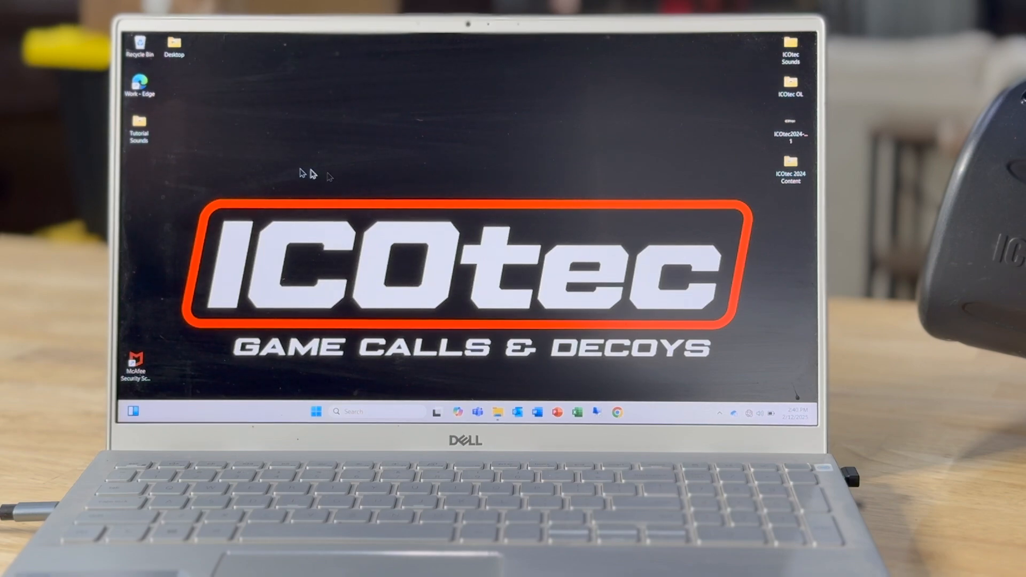
# Step: Open the desktop Tutorial Sounds folder listing the BFA sound files
pyautogui.doubleClick(138, 127)
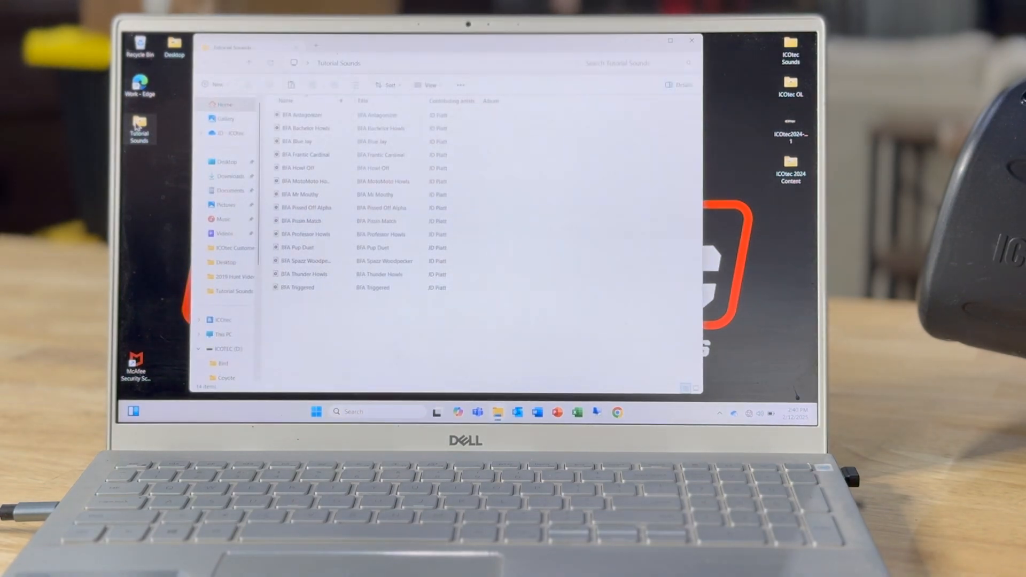
# Step: Switch to the ICOTEC (D:) drive showing Bird, Coyote, Rabbit and T1 Signature Sounds
pyautogui.click(308, 261)
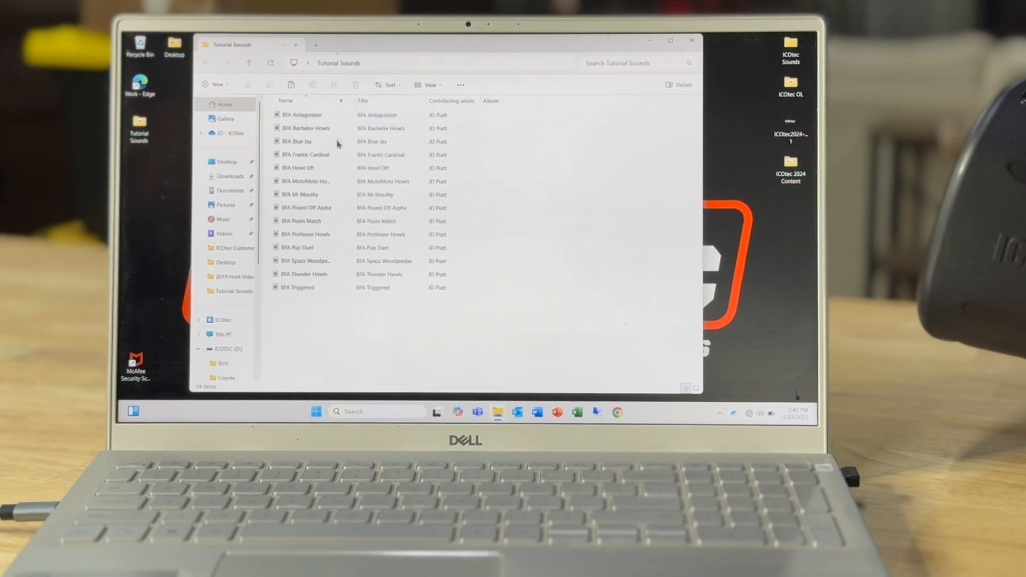
pyautogui.click(307, 260)
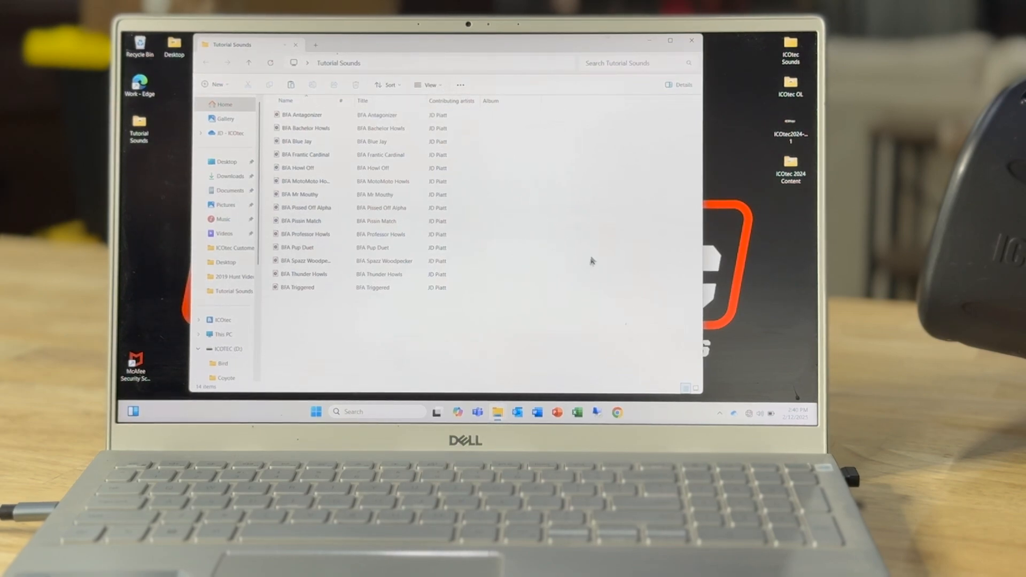
pyautogui.moveTo(645, 231)
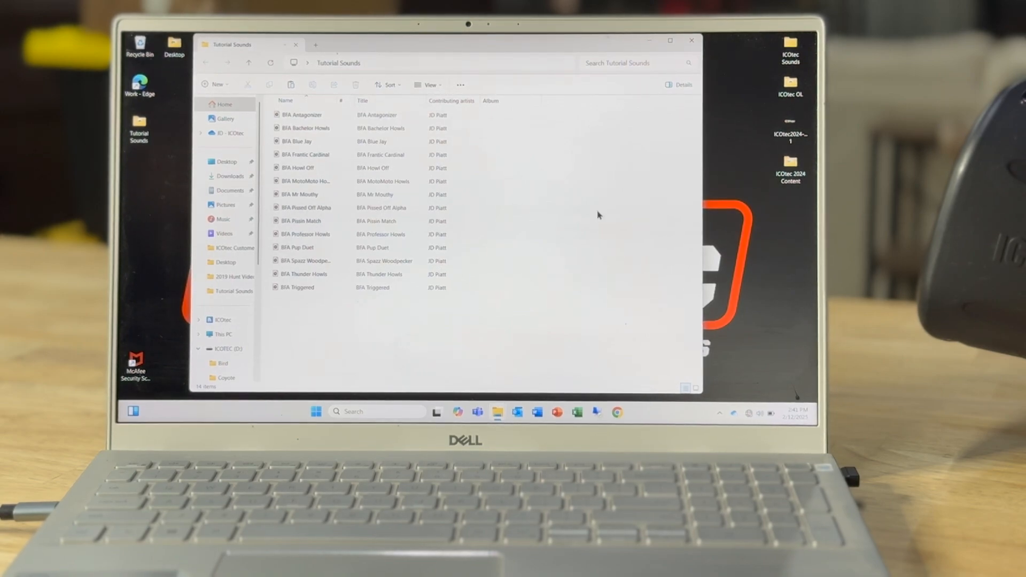
pyautogui.moveTo(584, 223)
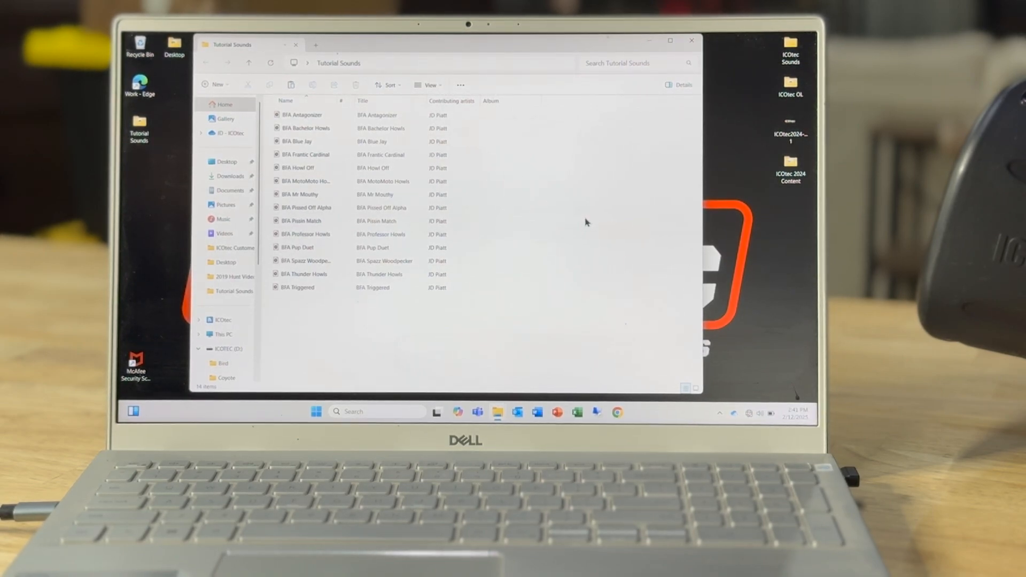
pyautogui.moveTo(556, 159)
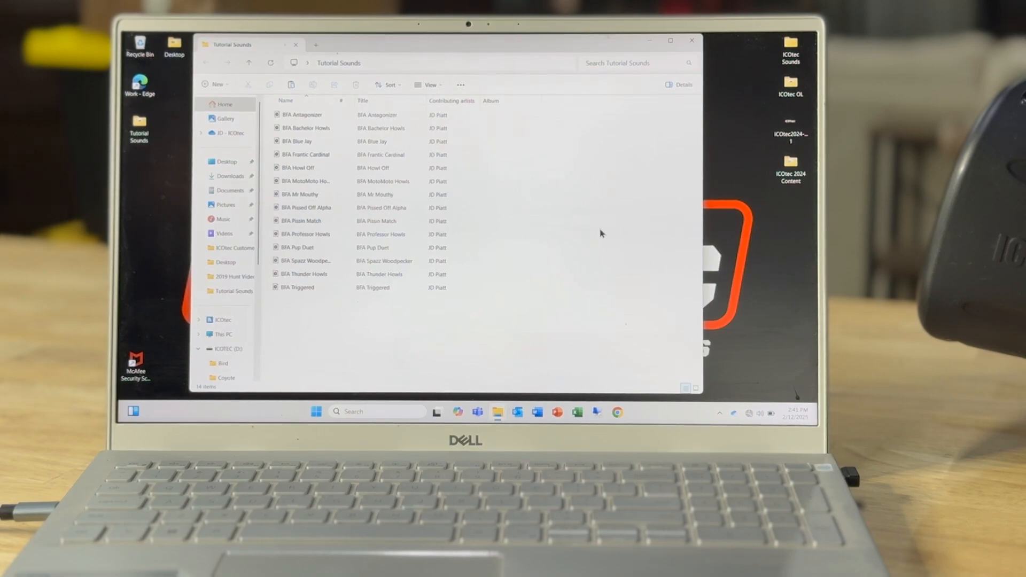
pyautogui.moveTo(597, 223)
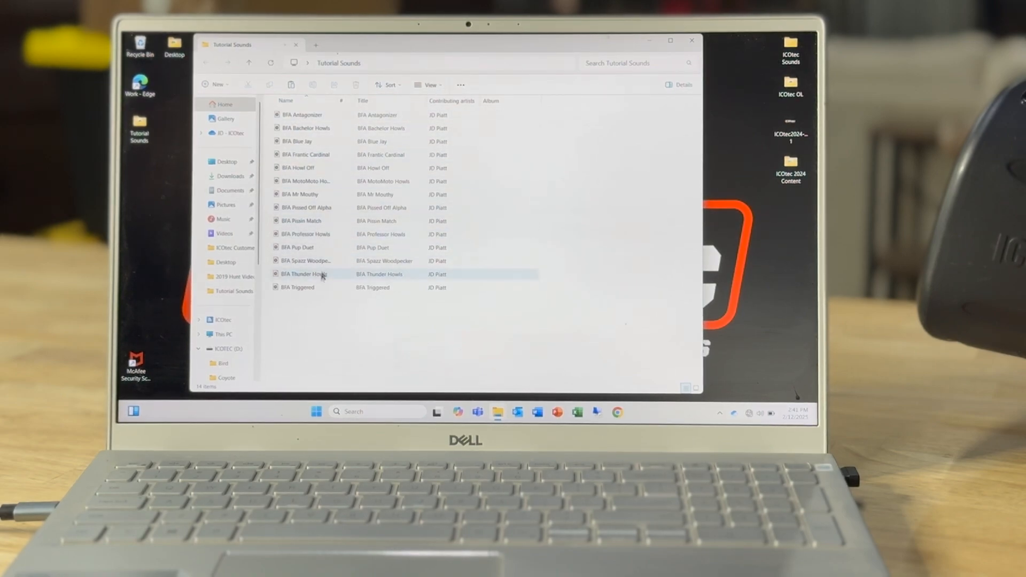
pyautogui.click(301, 114)
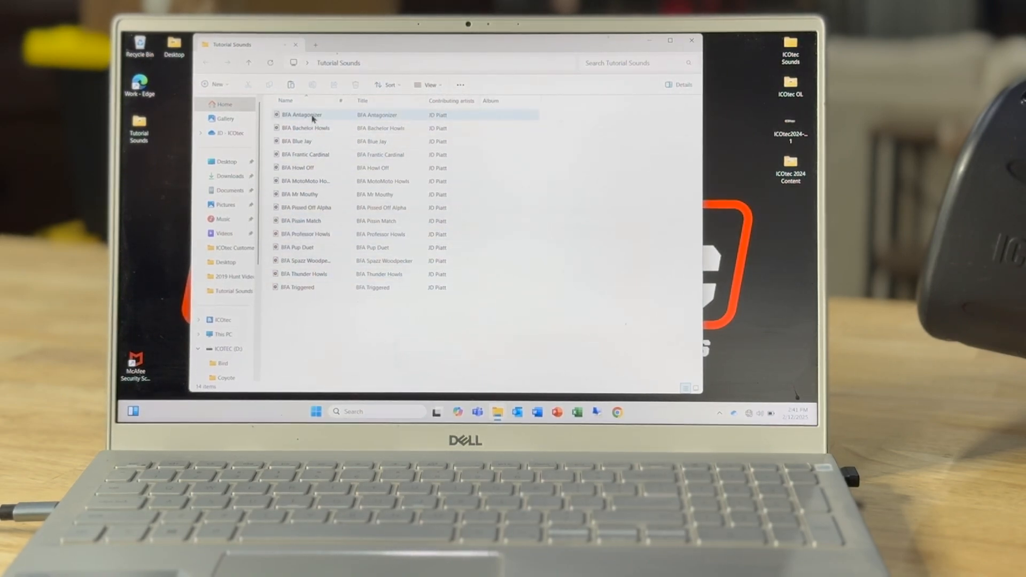
pyautogui.click(222, 348)
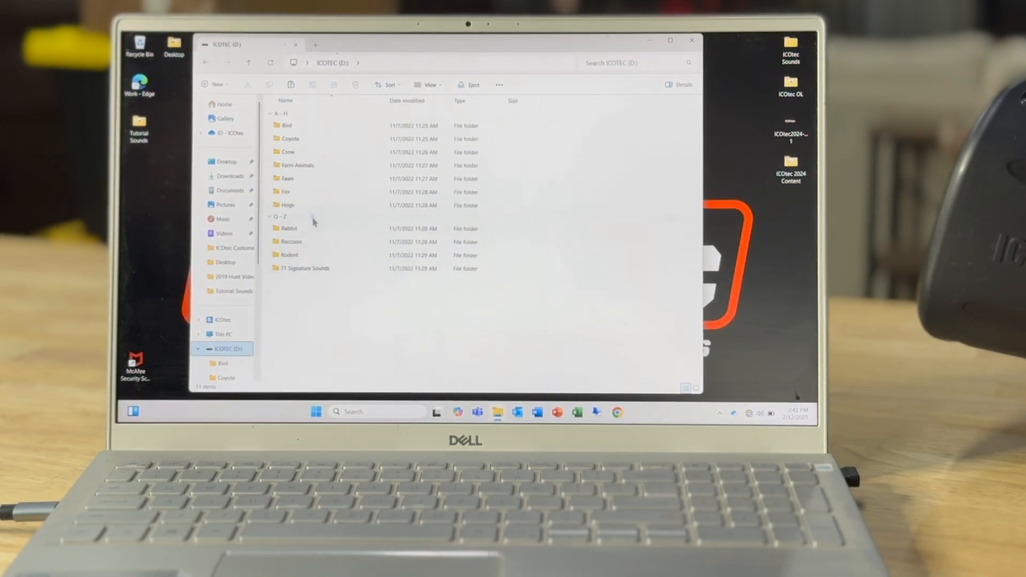
# Step: Return to the Tutorial Sounds folder listing Antagonizer and MotoMoto Howls
pyautogui.click(298, 165)
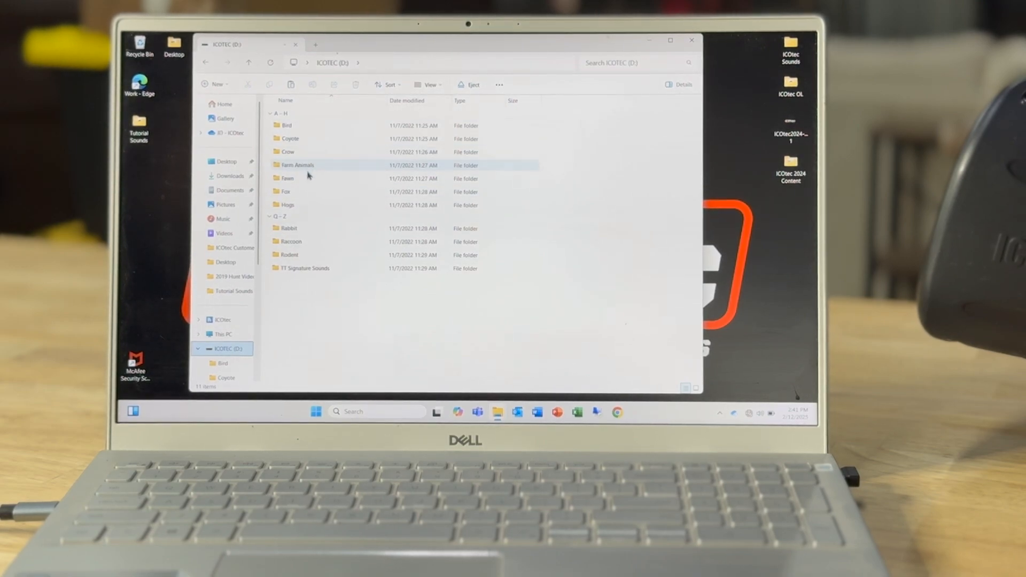
pyautogui.click(303, 268)
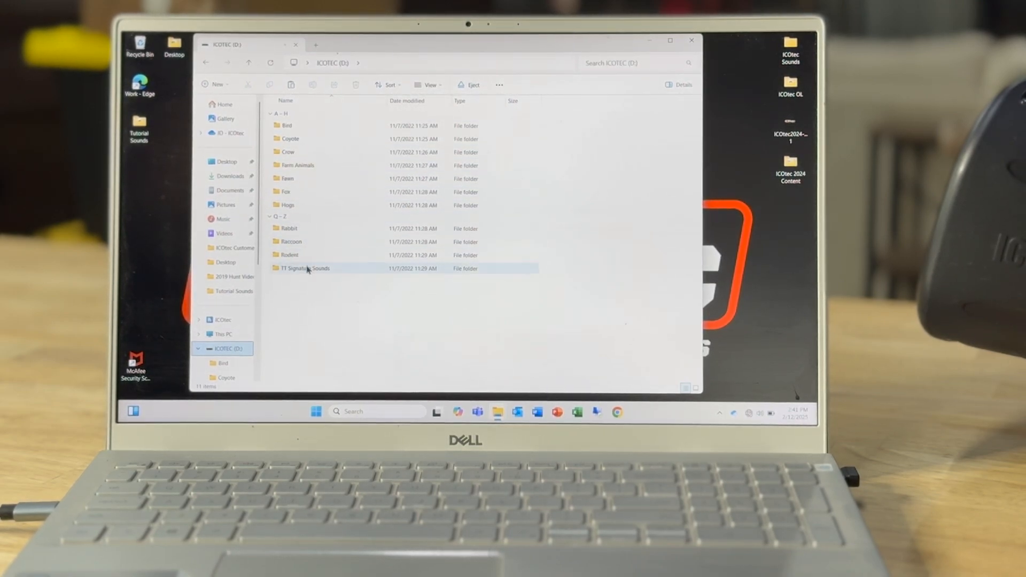
pyautogui.click(290, 228)
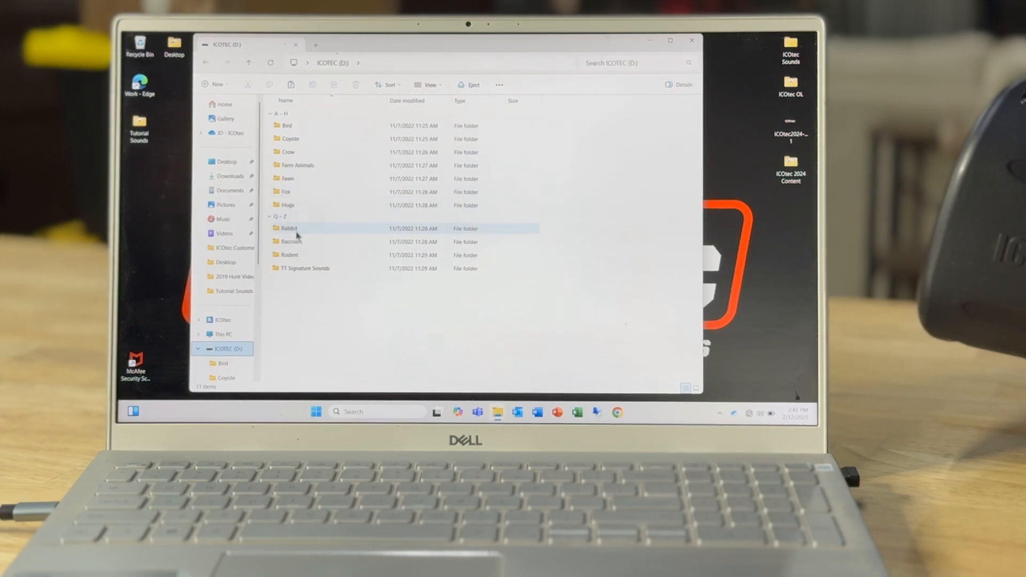
pyautogui.moveTo(291, 241)
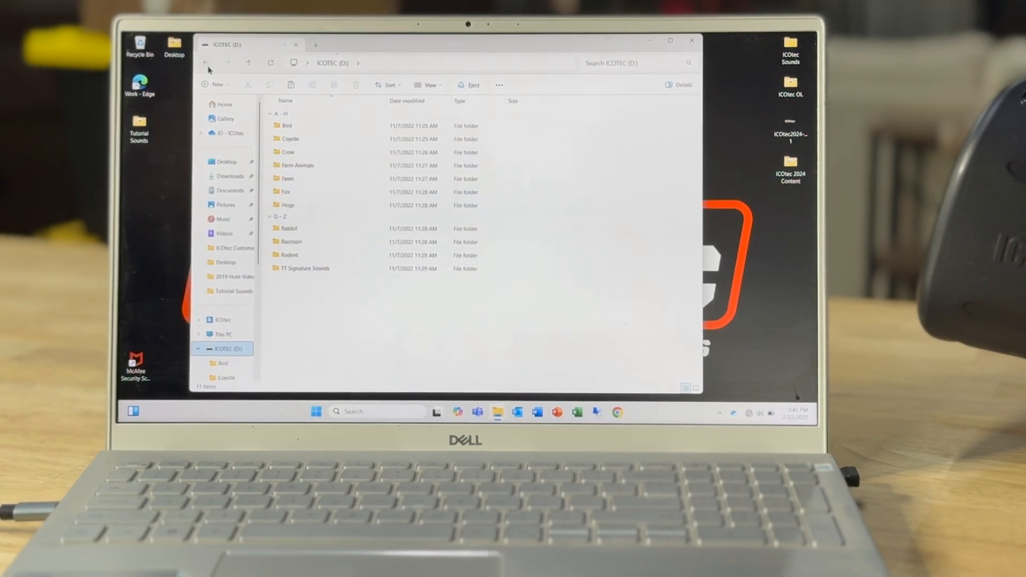
pyautogui.doubleClick(232, 291)
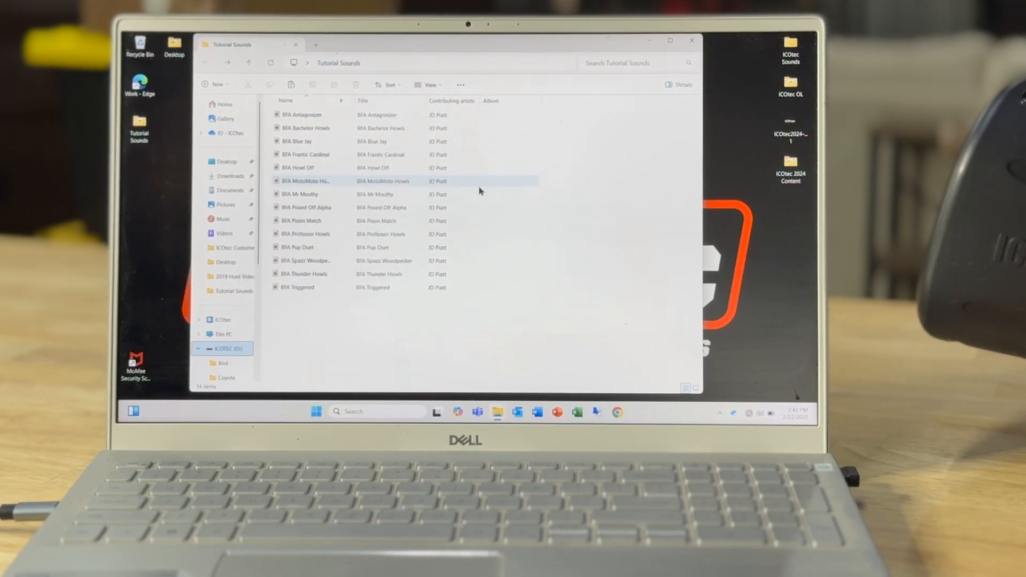
# Step: Create three new folders named BFA Howls, BFA Fights and BFA Bird in Tutorial Sounds
pyautogui.rightClick(479, 190)
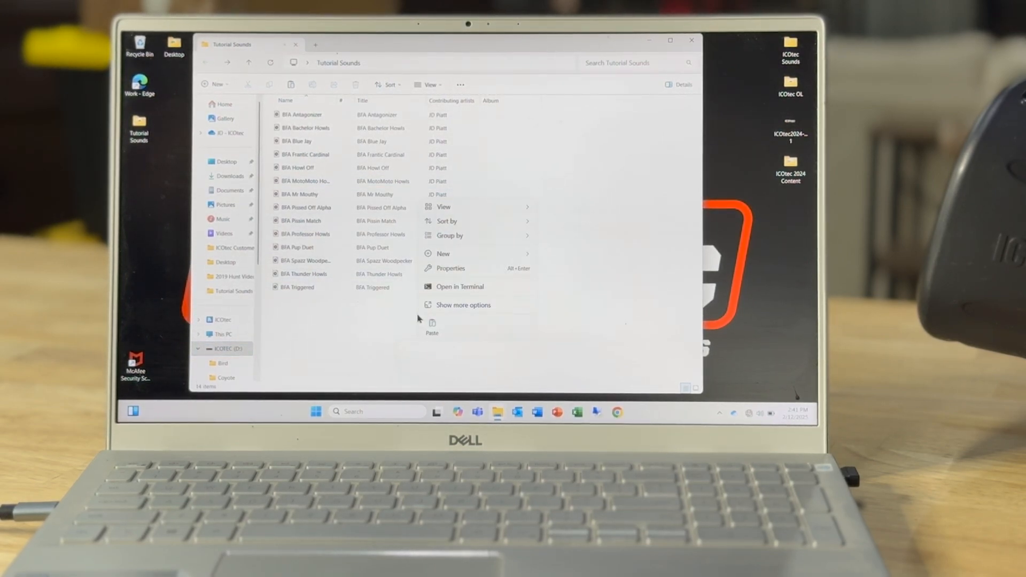
pyautogui.click(442, 254)
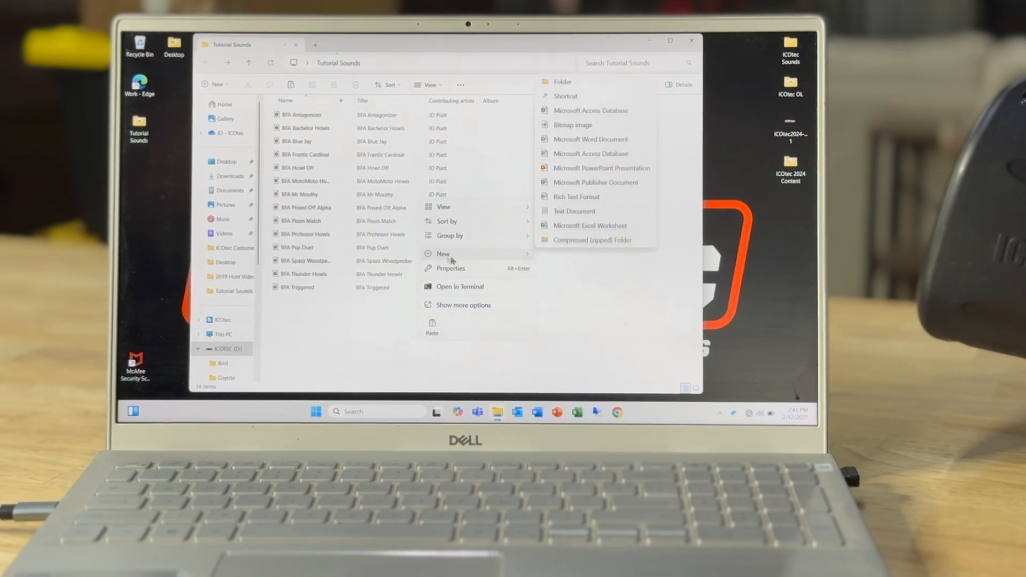
pyautogui.click(561, 81)
pyautogui.write('BFA Howls')
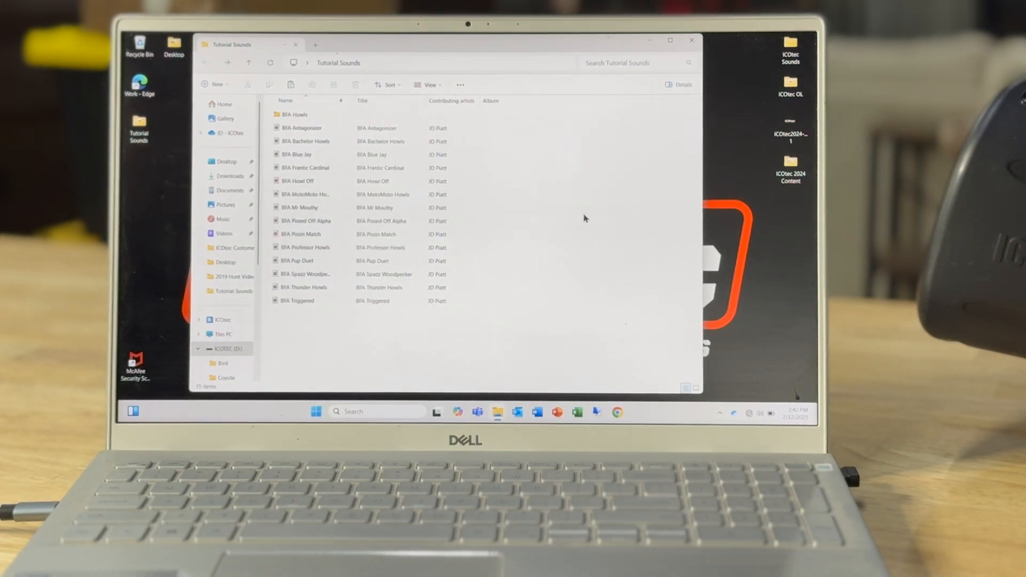
pyautogui.rightClick(584, 218)
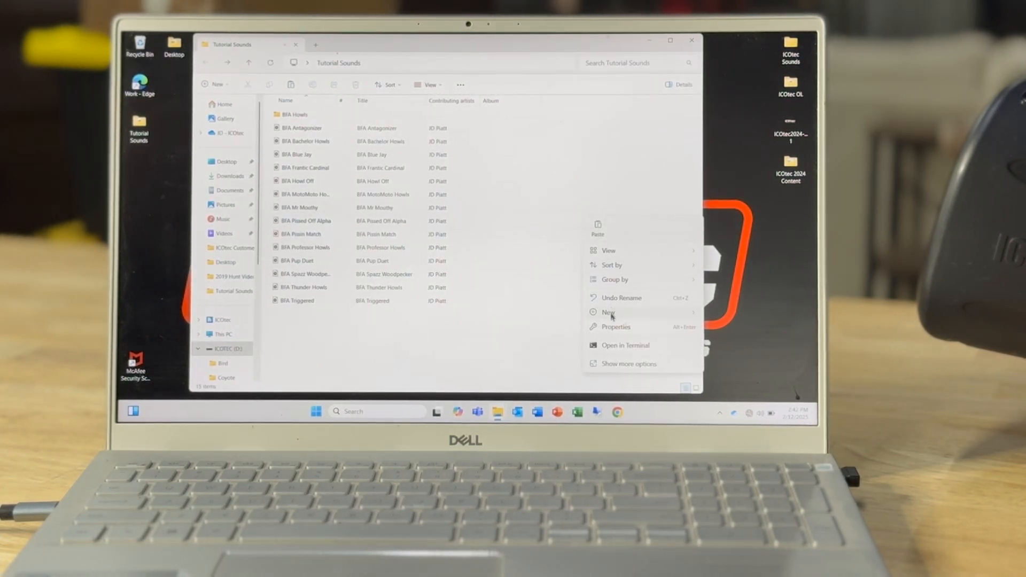
pyautogui.click(608, 312)
pyautogui.write('BFA Fights')
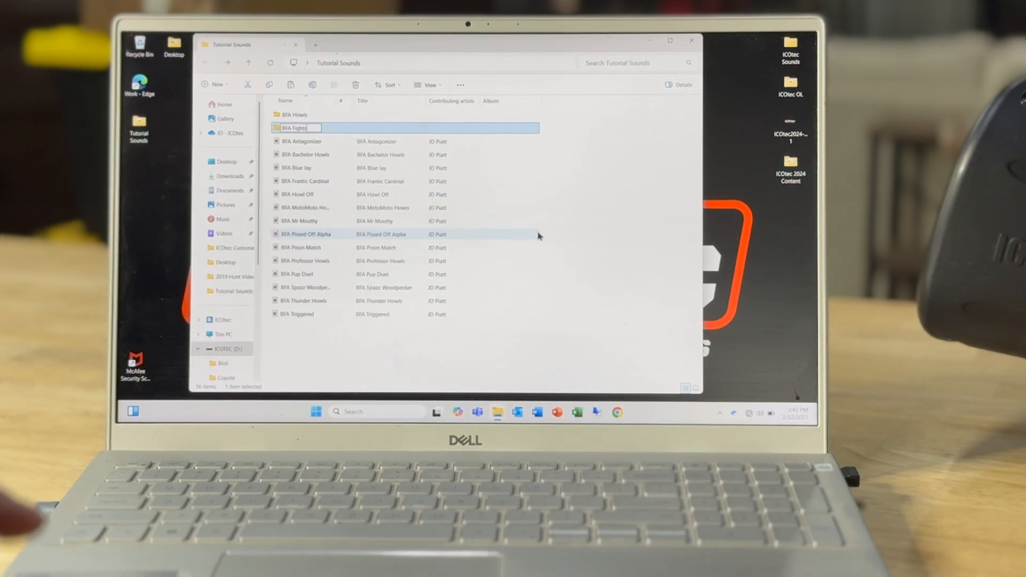
pyautogui.rightClick(539, 235)
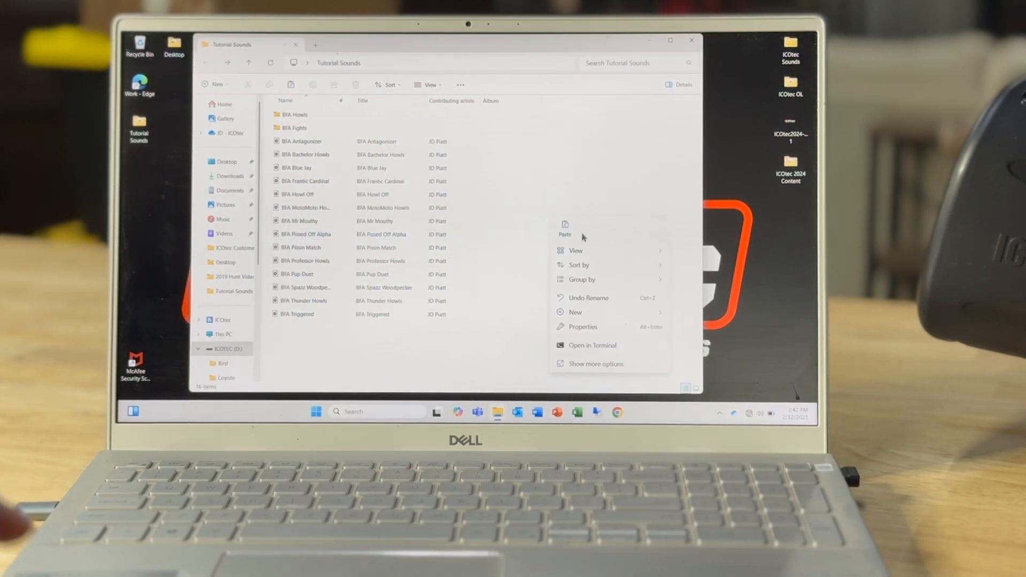
pyautogui.click(575, 312)
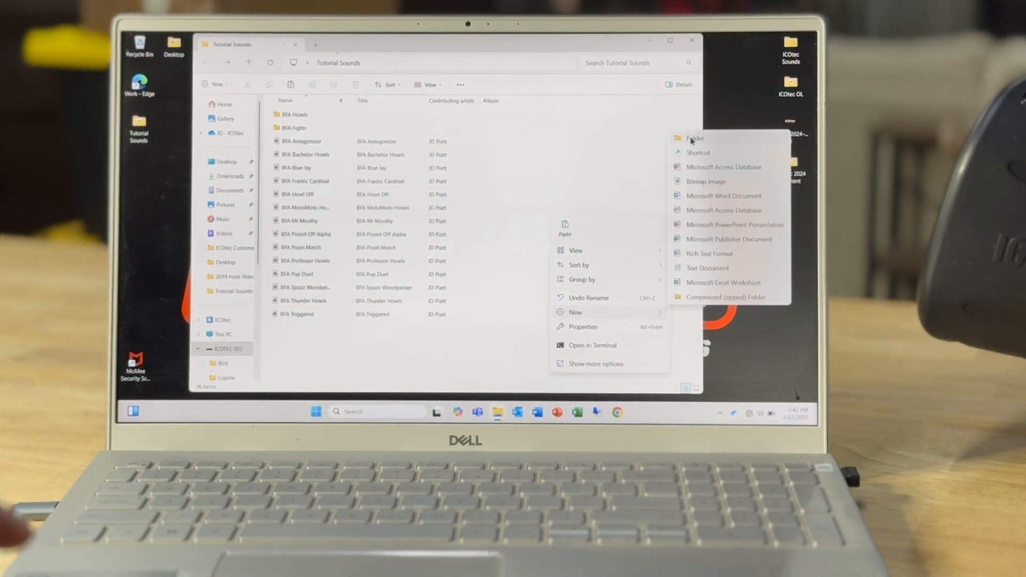
pyautogui.click(695, 138)
pyautogui.write('BFA Bird')
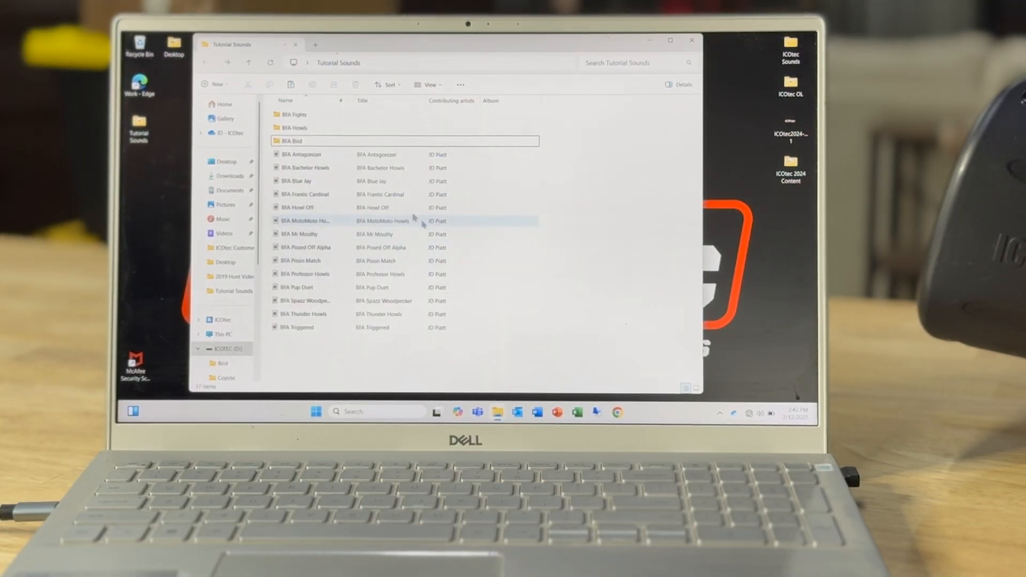
# Step: Move the howl, fight and bird audio files into their matching BFA folders
pyautogui.click(301, 154)
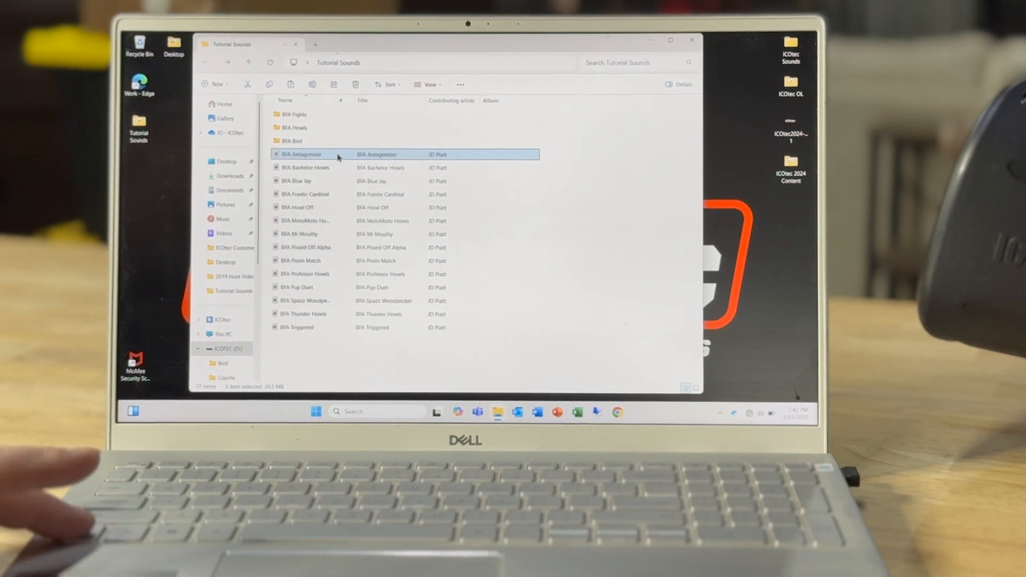
pyautogui.moveTo(329, 247)
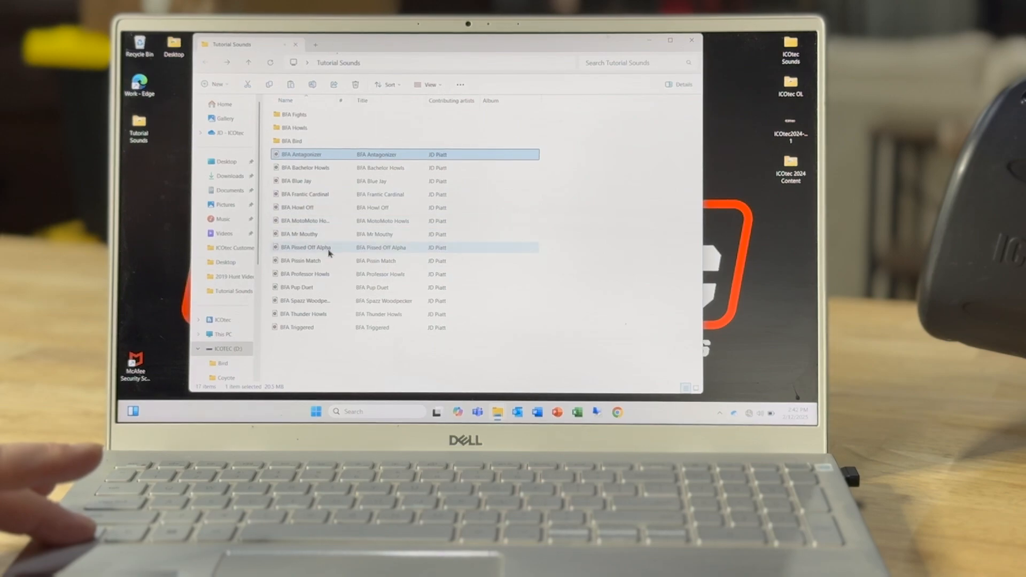
pyautogui.click(301, 260)
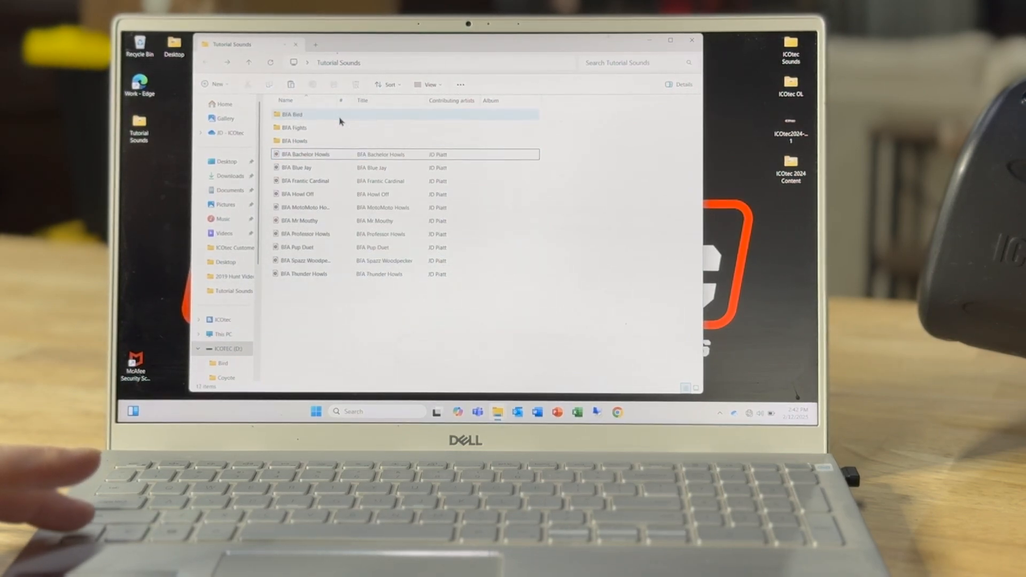
pyautogui.click(293, 141)
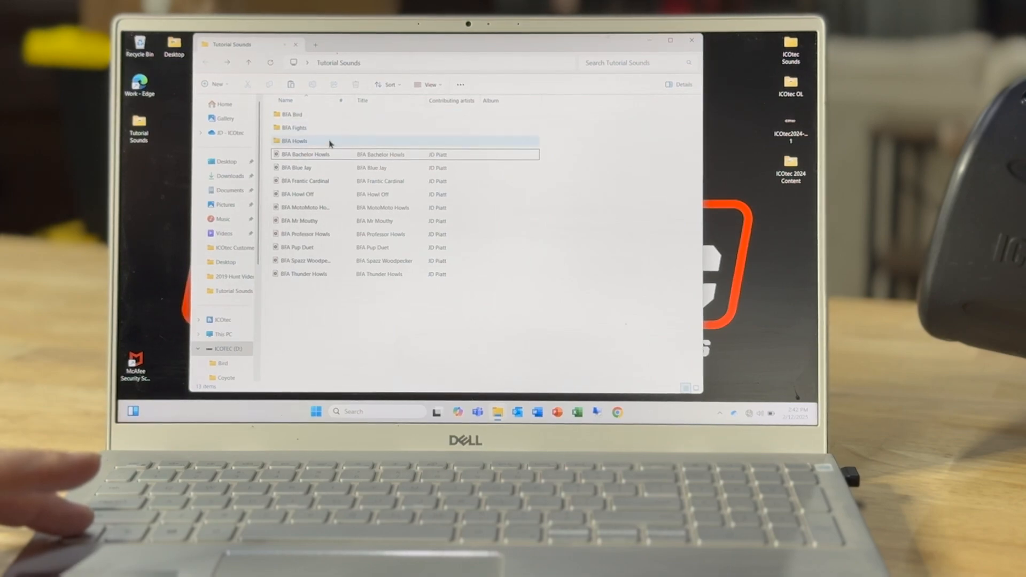
pyautogui.click(304, 154)
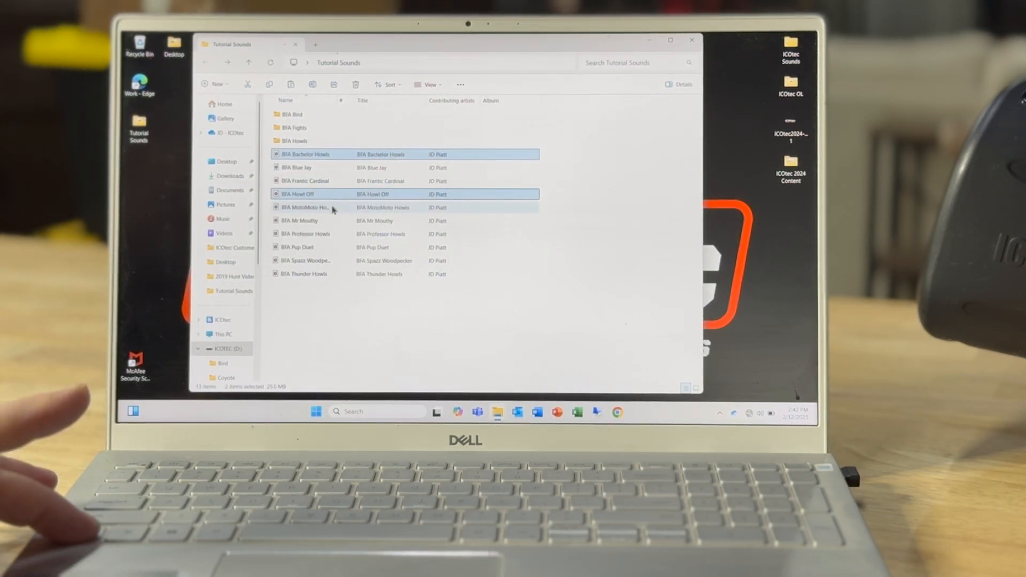
pyautogui.click(307, 235)
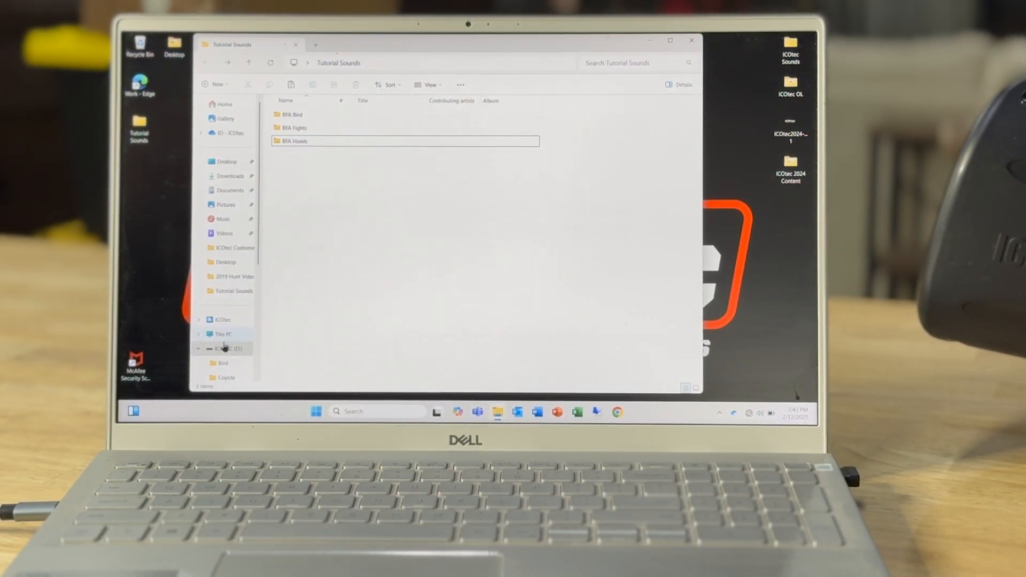
# Step: Rename the folders to 1 BFA Howls, 2 BFA Fights and 3 BFA Bird
pyautogui.click(226, 348)
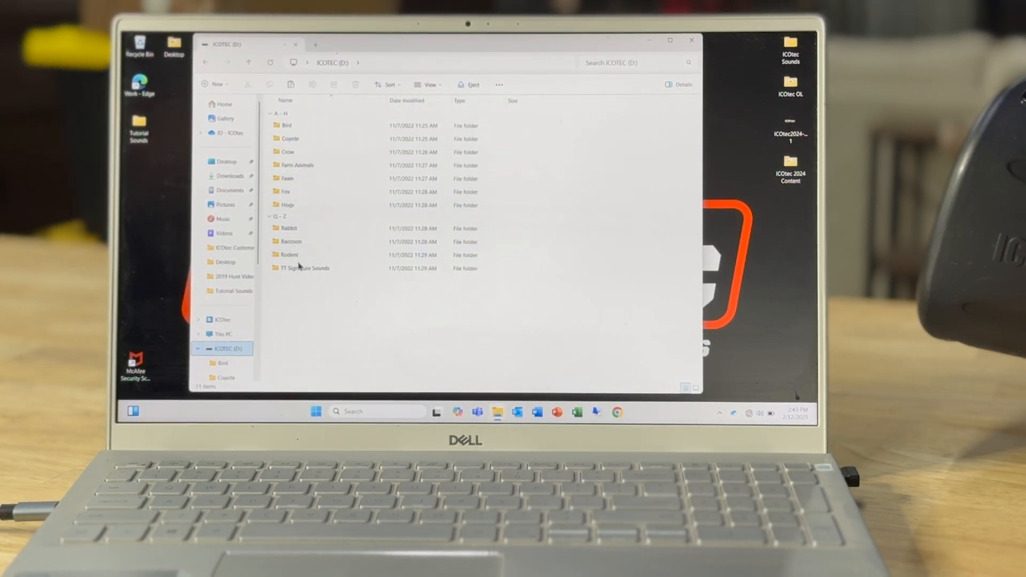
pyautogui.click(286, 125)
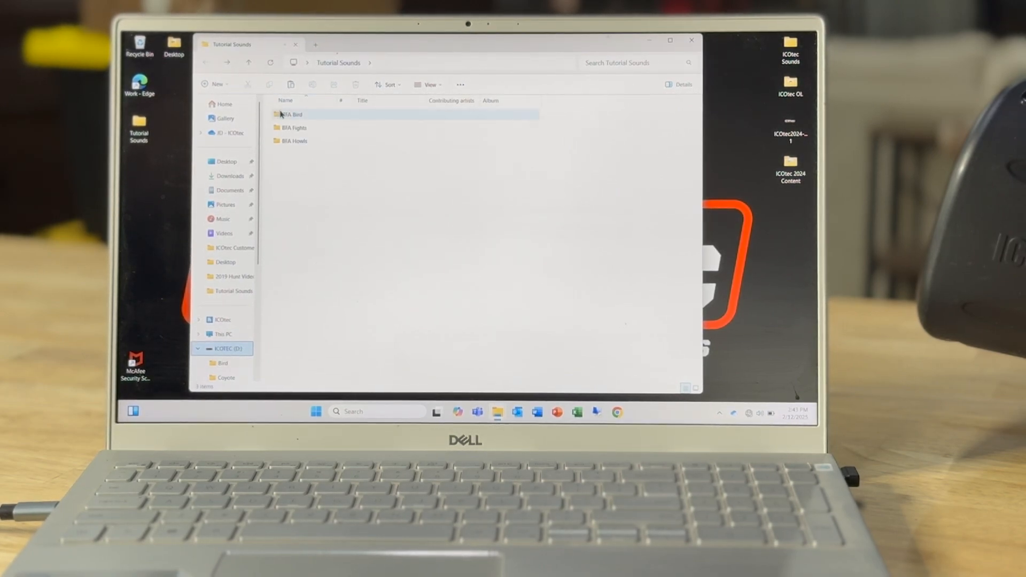
pyautogui.click(291, 114)
pyautogui.write('3 ')
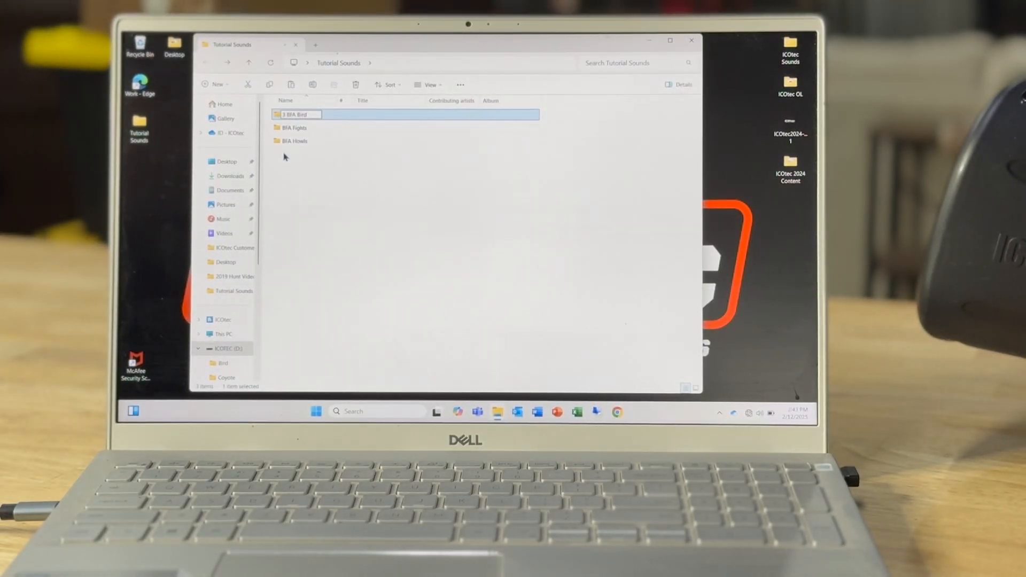
pyautogui.click(298, 141)
pyautogui.write('1 ')
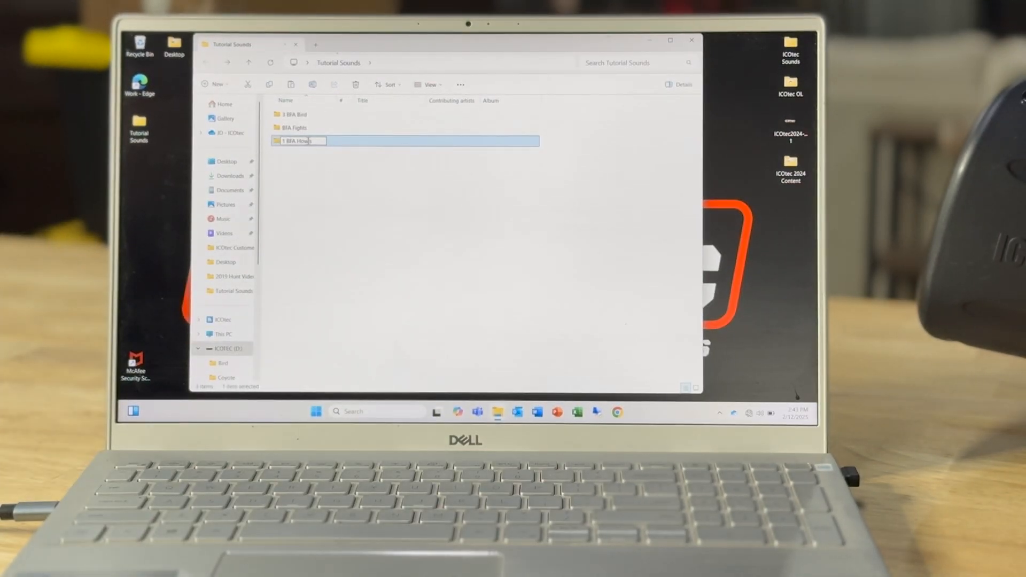
pyautogui.click(301, 127)
pyautogui.write('2 ')
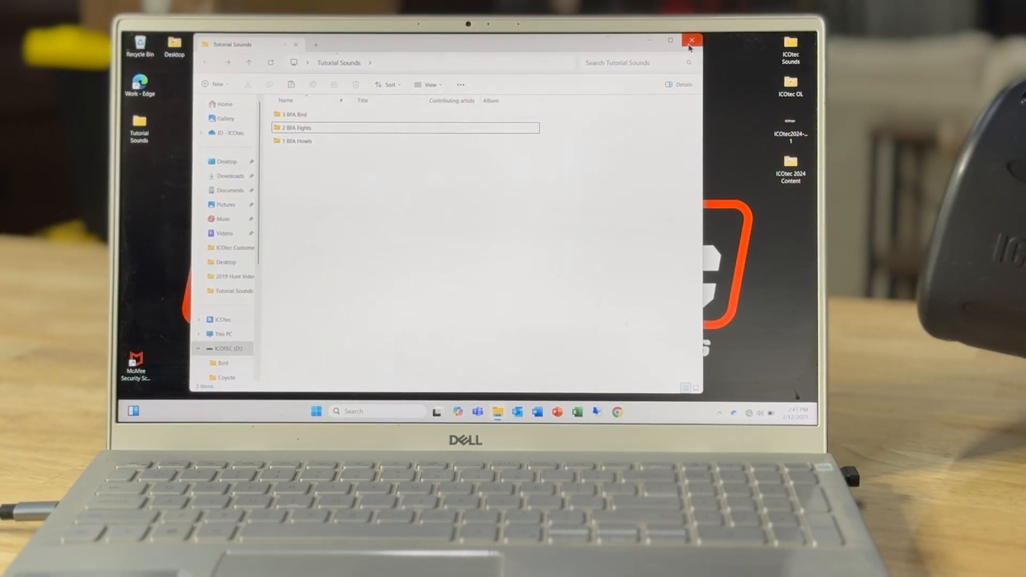
# Step: Check 1 BFA Howls contents, then copy the three numbered folders for the ICOTEC (D:) card
pyautogui.click(691, 40)
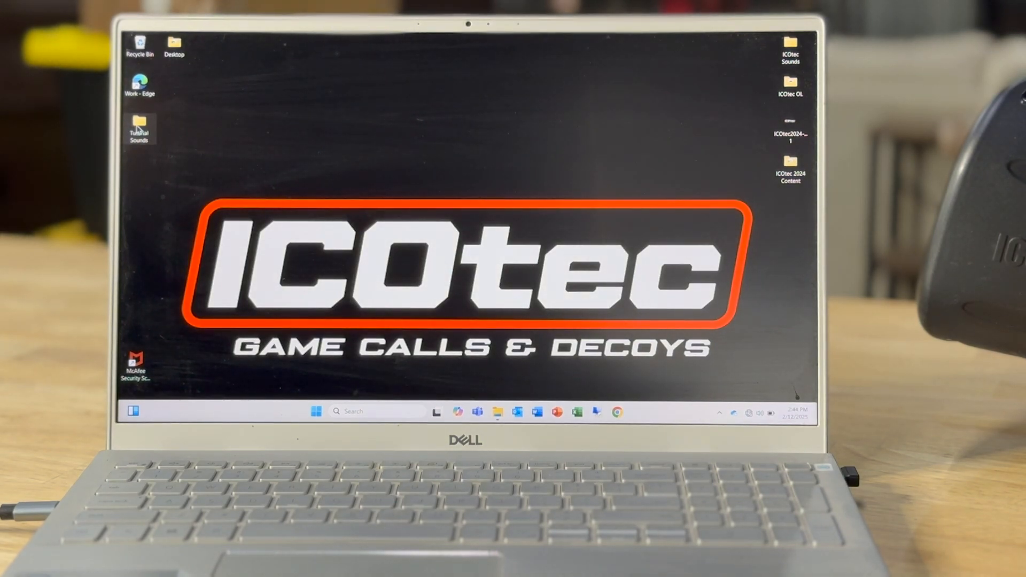
pyautogui.doubleClick(137, 127)
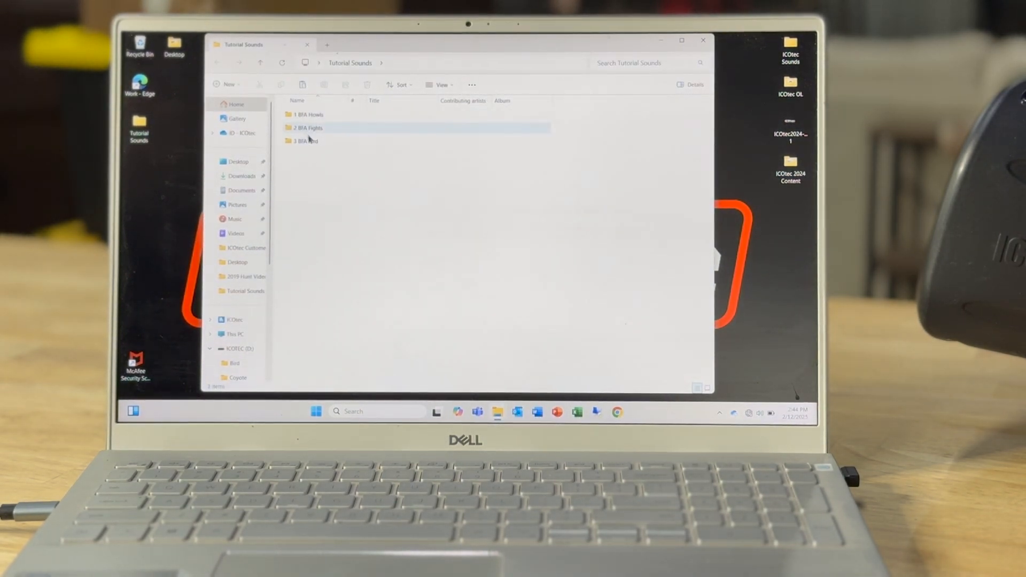
pyautogui.moveTo(308, 141)
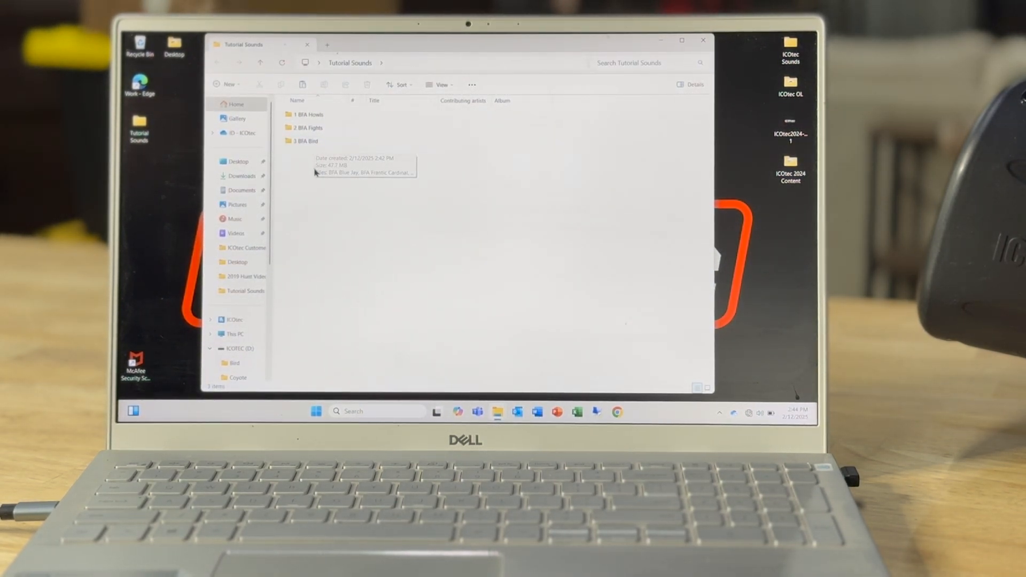
pyautogui.click(308, 114)
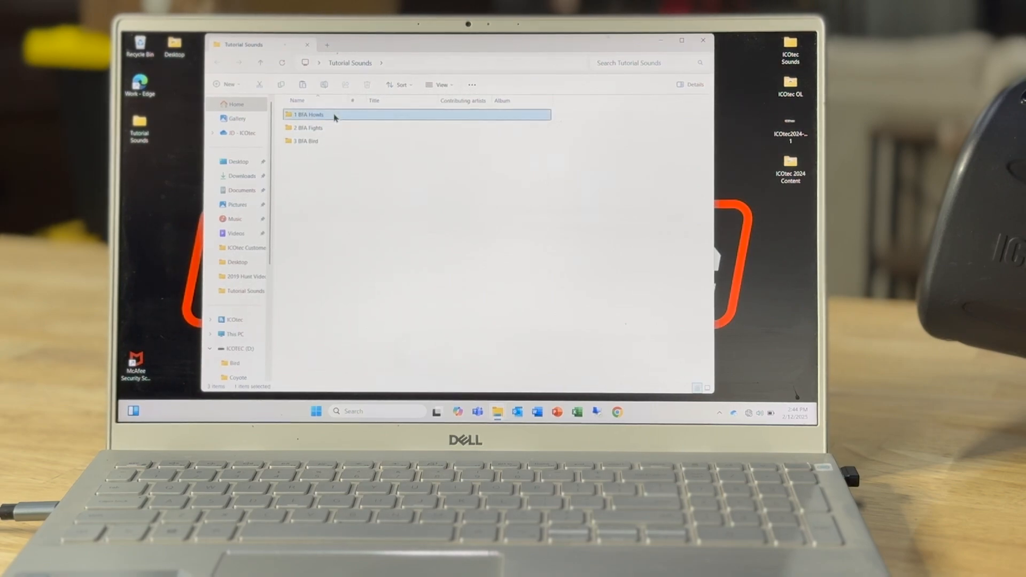
pyautogui.doubleClick(308, 114)
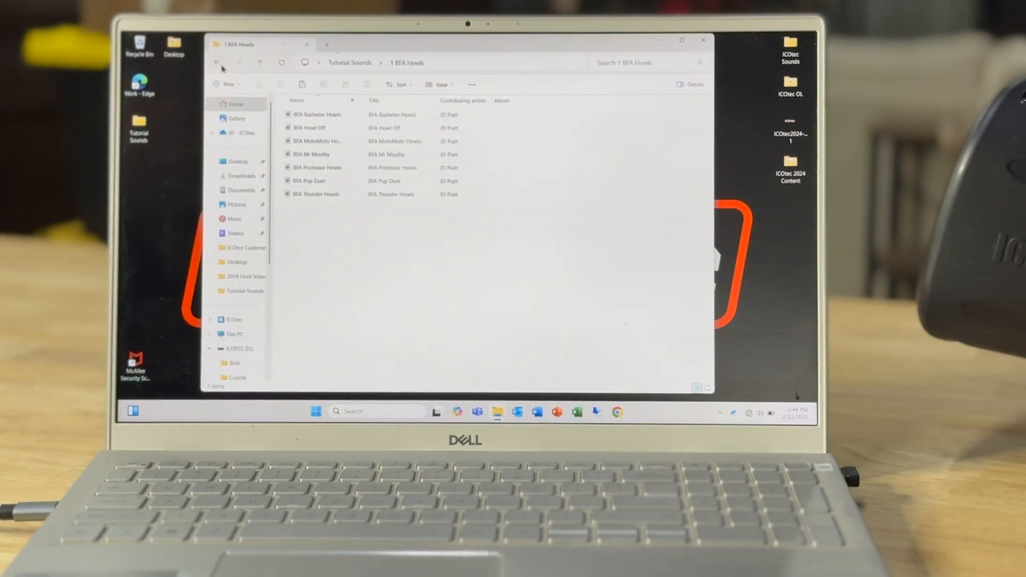
pyautogui.click(216, 62)
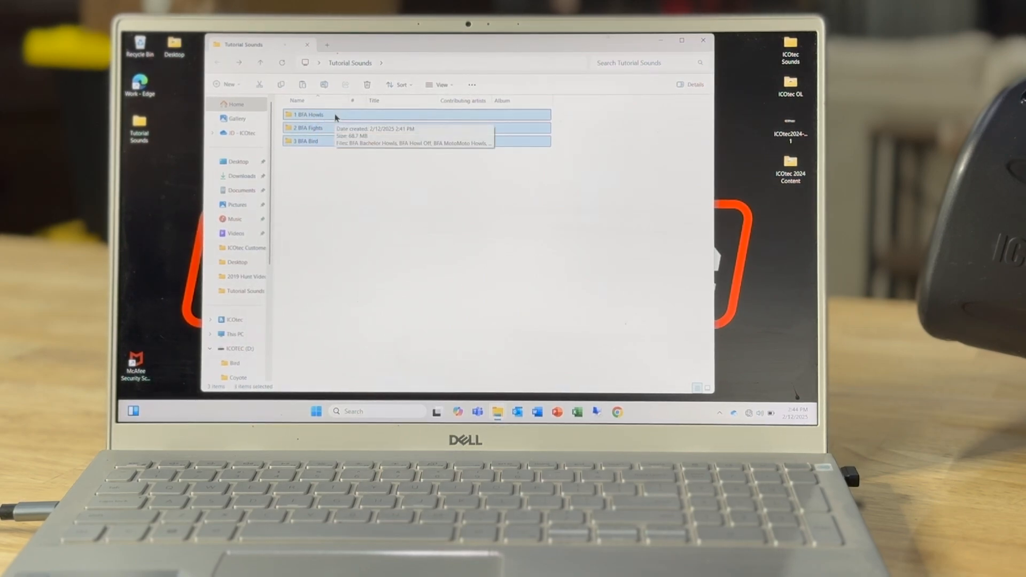
pyautogui.rightClick(306, 115)
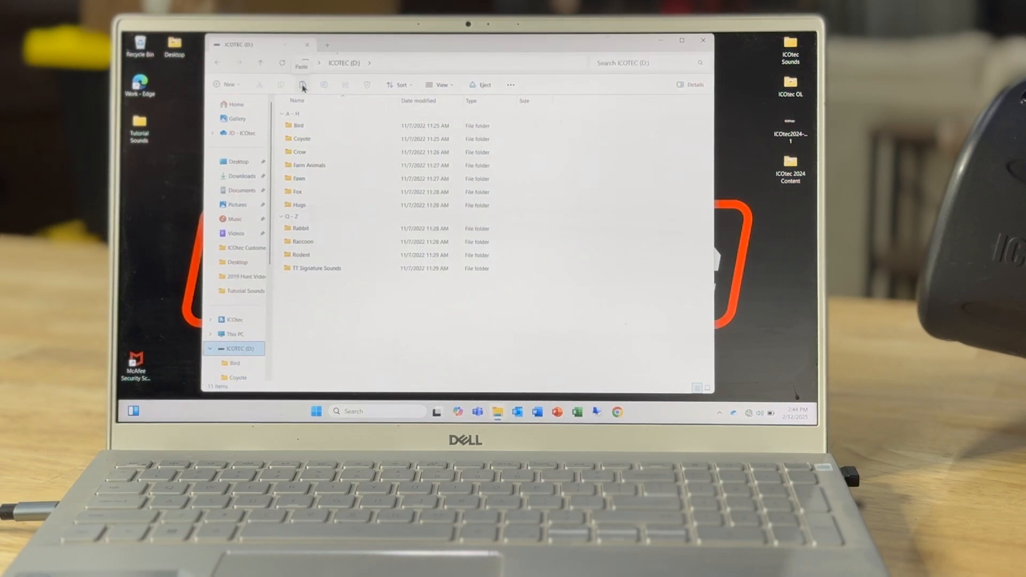
# Step: Paste the copied 1 BFA Howls, 2 BFA Fights and 3 BFA Bird folders onto ICOTEC (D:)
pyautogui.click(301, 85)
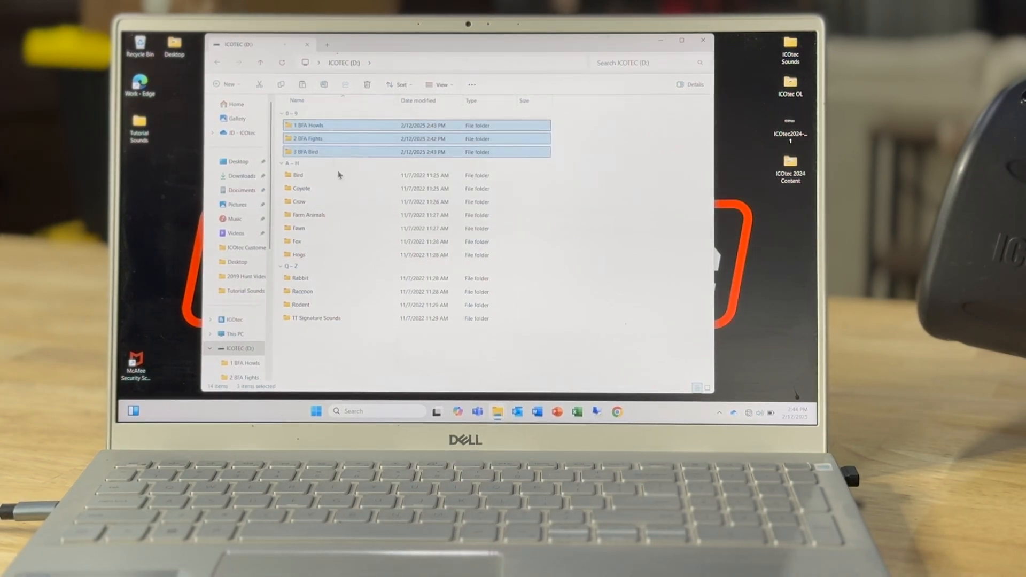
pyautogui.click(298, 229)
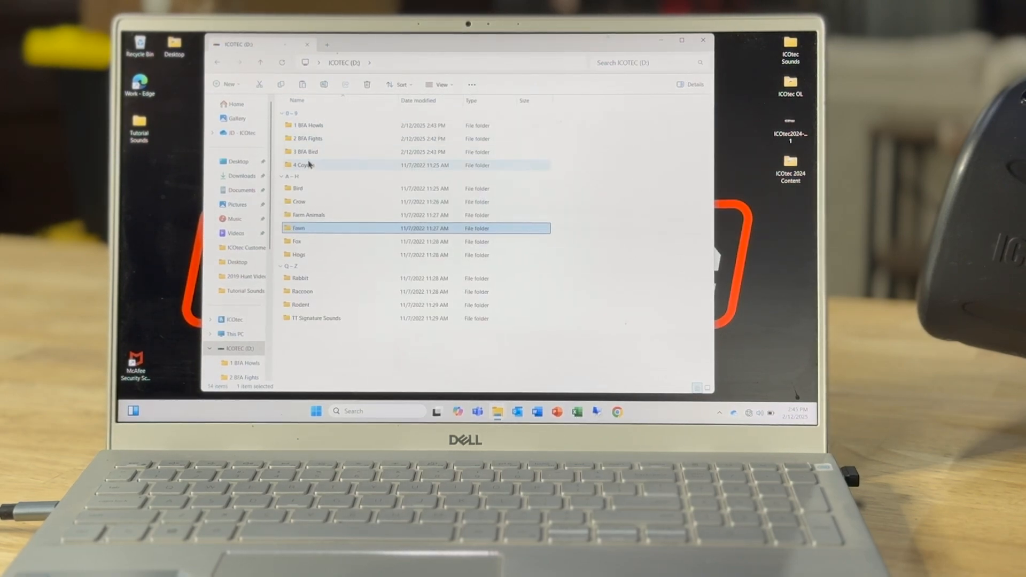
pyautogui.moveTo(308, 165)
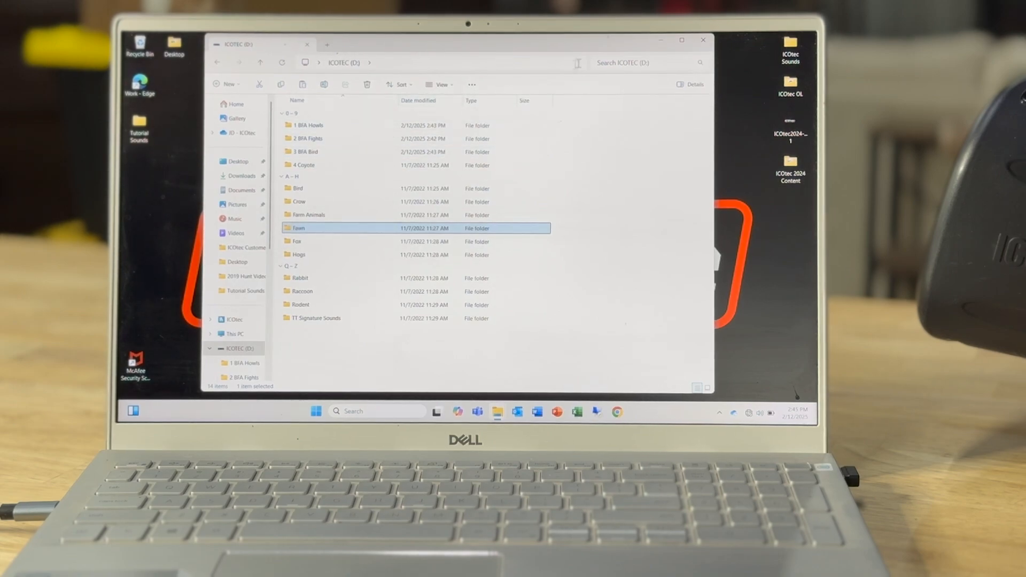
pyautogui.moveTo(703, 39)
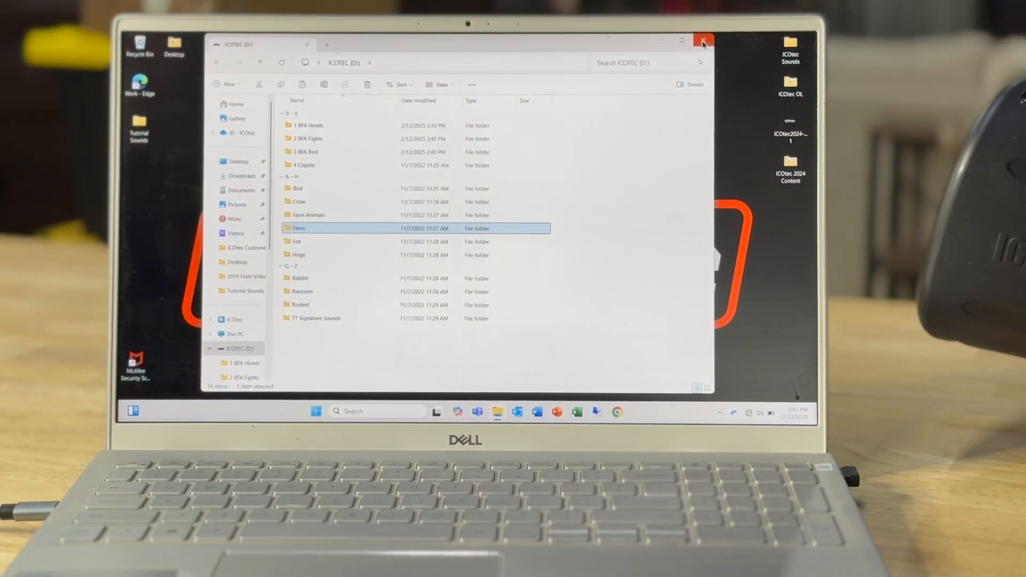
pyautogui.moveTo(703, 41)
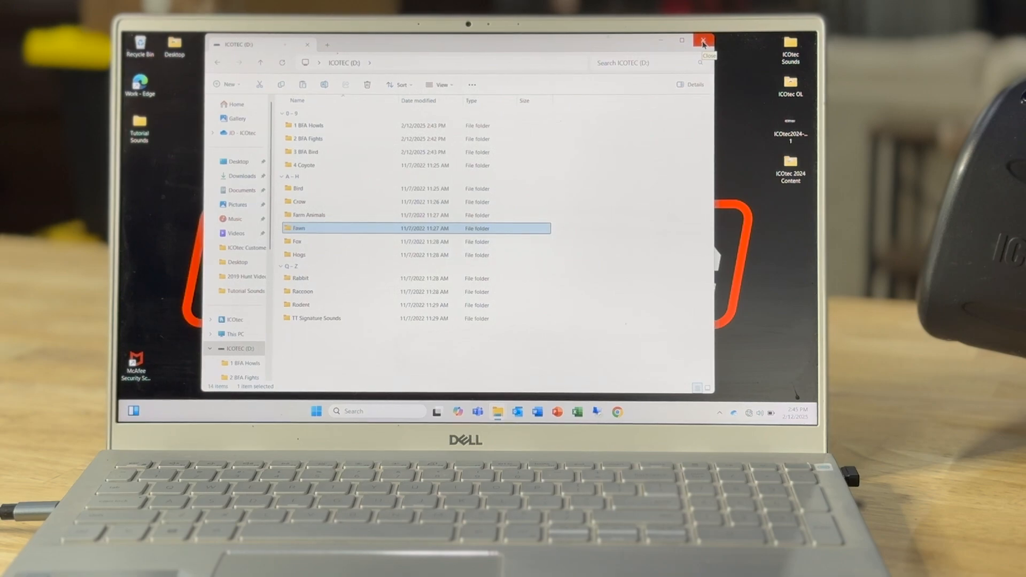
# Step: Close the ICOTEC (D:) window after Coyote reads 4 Coyote
pyautogui.click(704, 41)
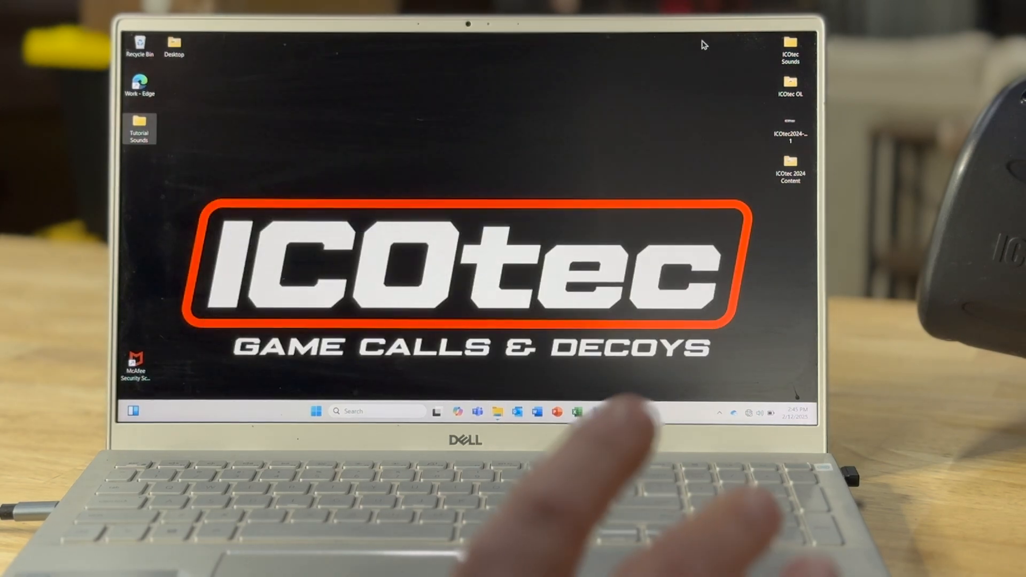